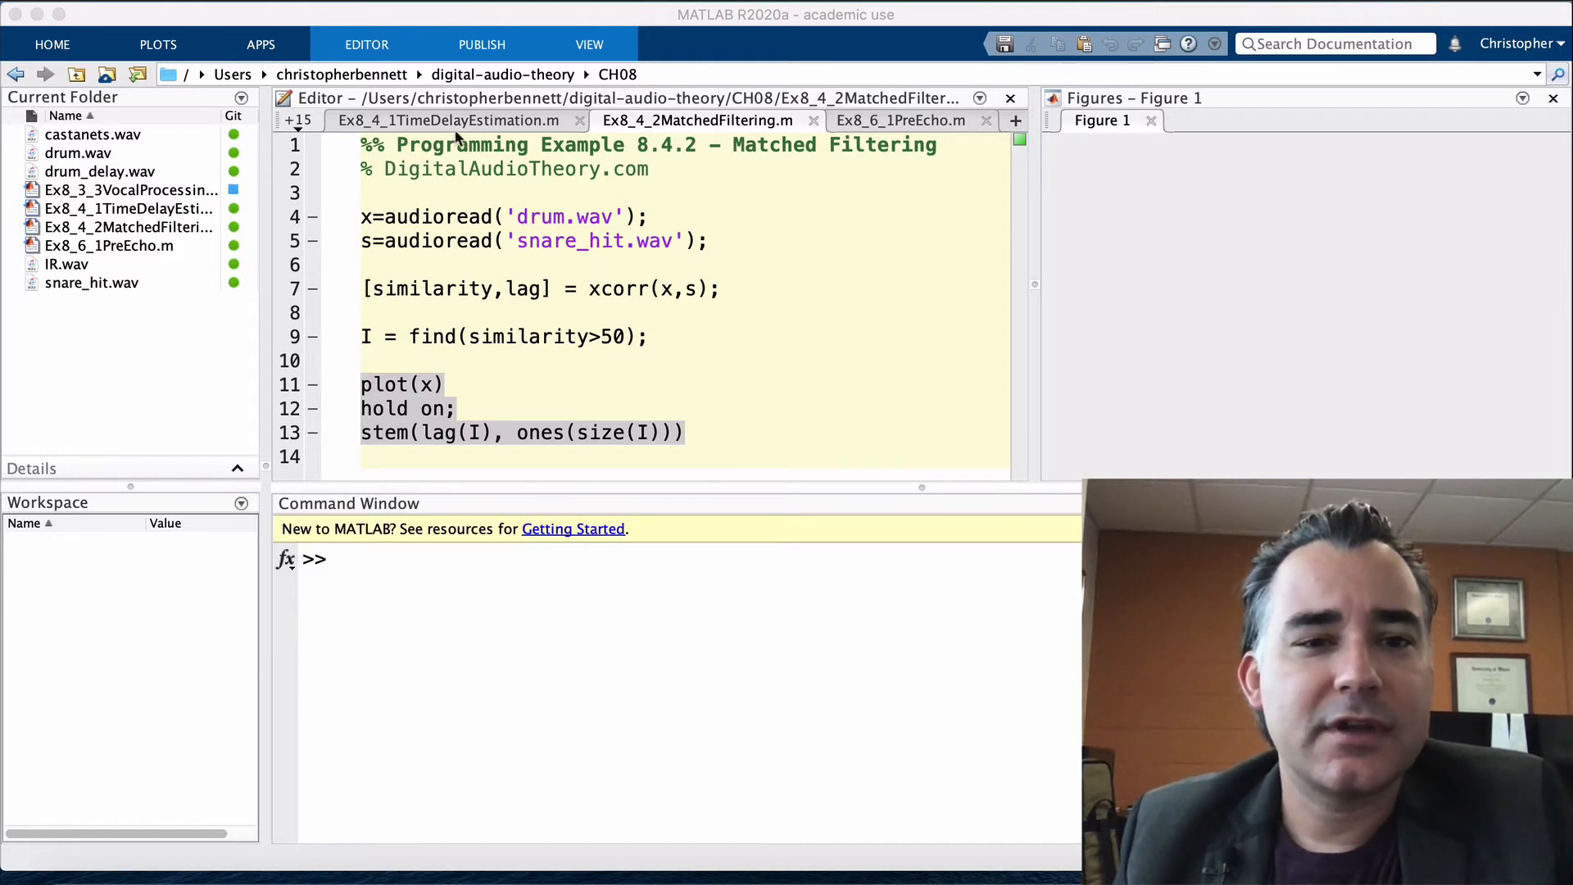
Switch to the Ex8_4_1TimeDelayEstimation.m script in the Editor
{"action": "left_click", "coordinate": [448, 120]}
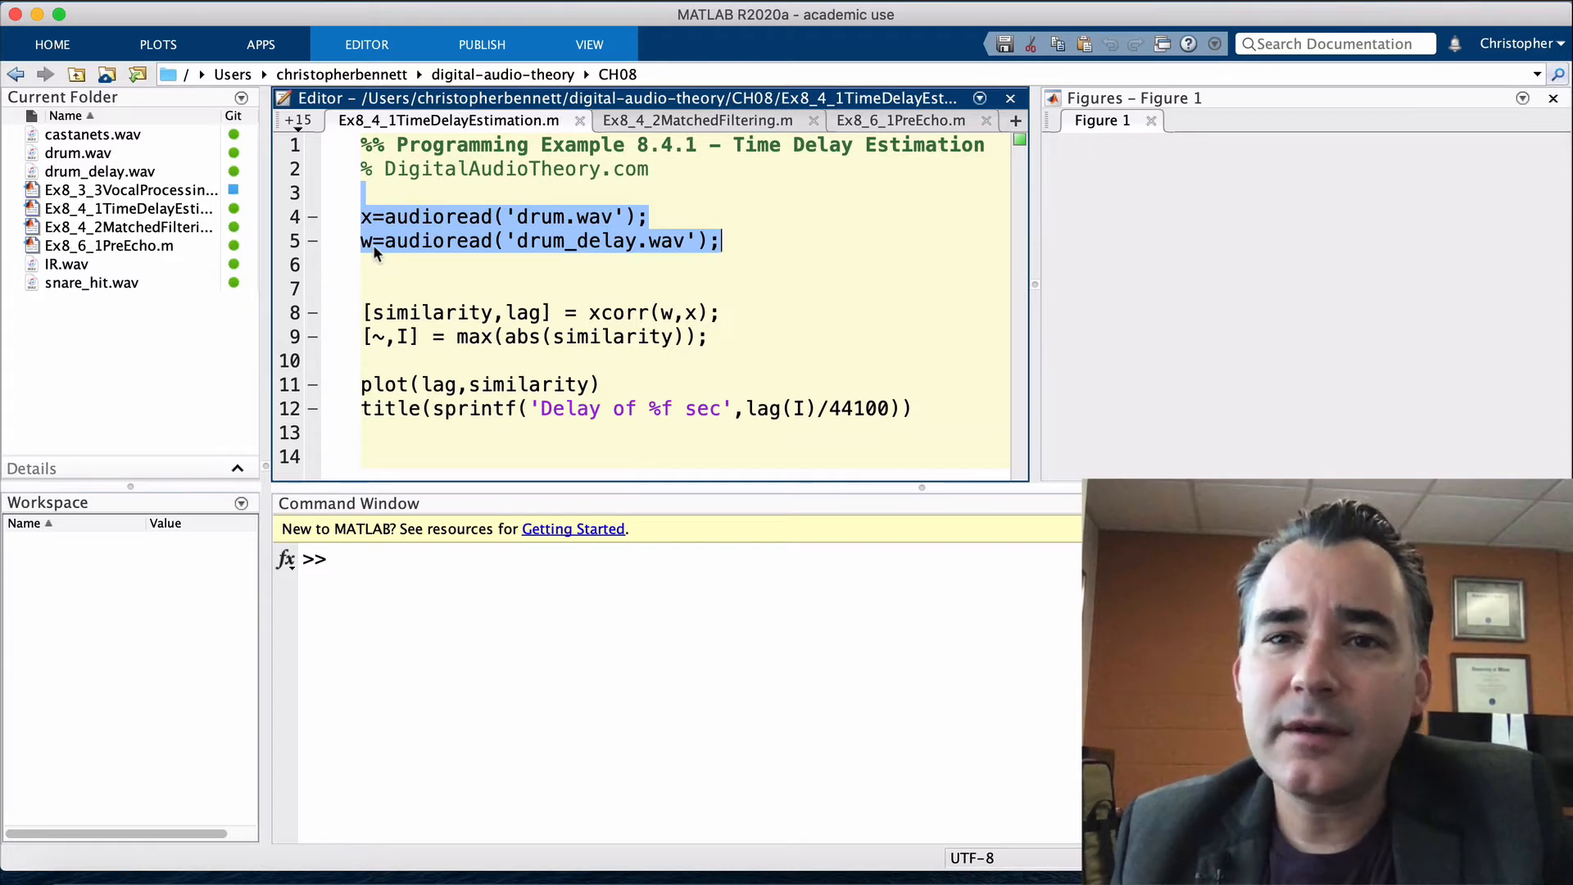
{"action": "mouse_move", "coordinate": [421, 253]}
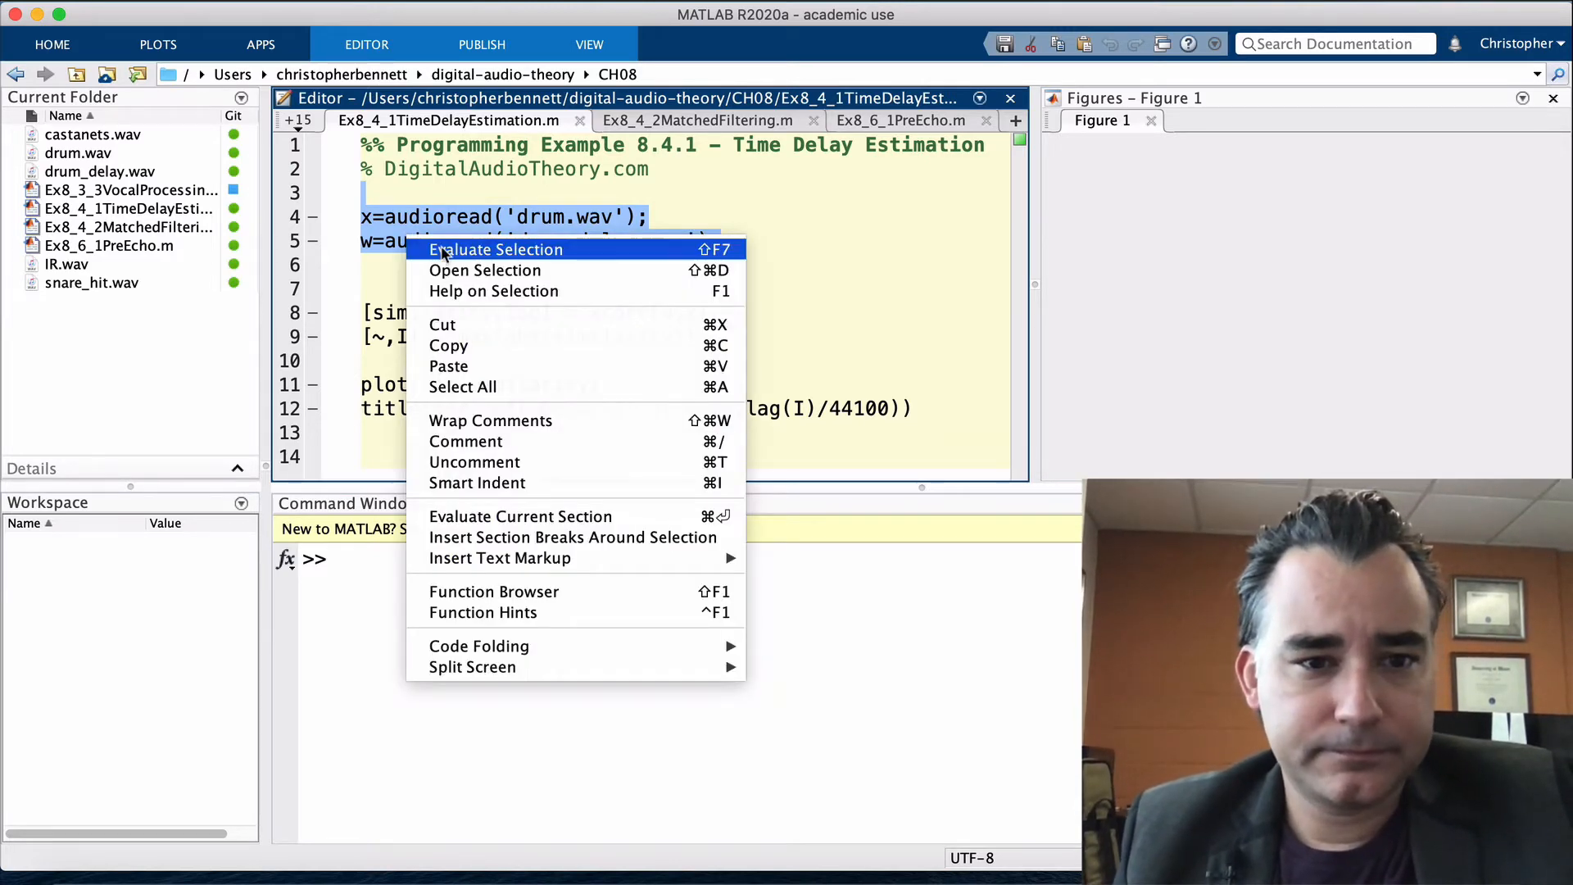
Evaluate the audioread lines 4–5 to load drum signals x and w
{"action": "left_click", "coordinate": [495, 249]}
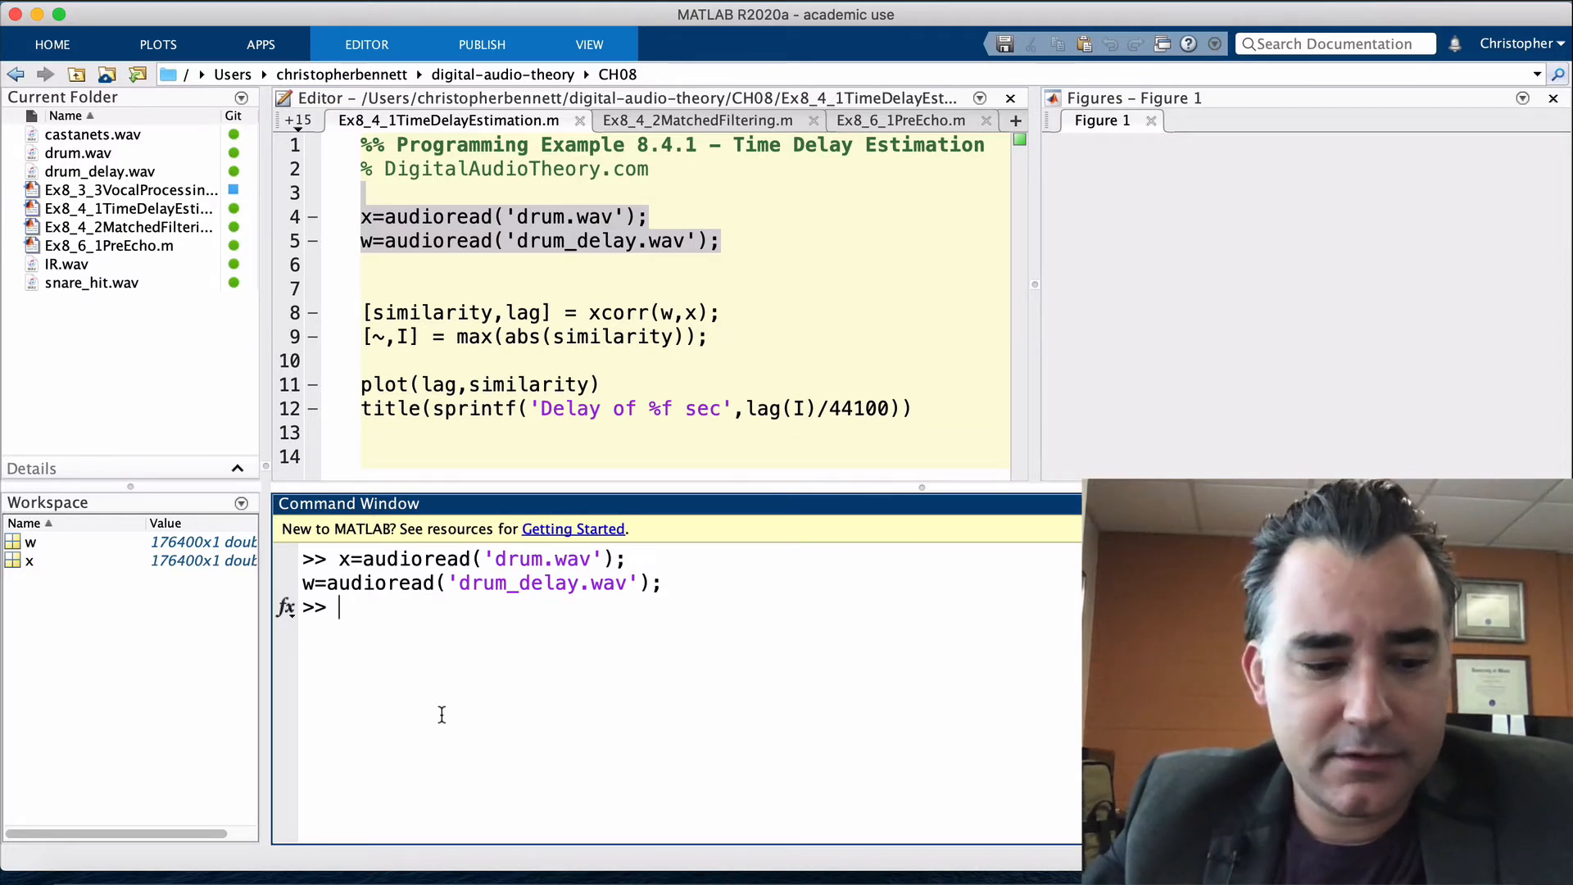
Compute 20/1100*1000, 20/1050*1000 and 20/1130*1000, giving 18.18, 19.05 and 17.70
{"action": "type", "text": "1100"}
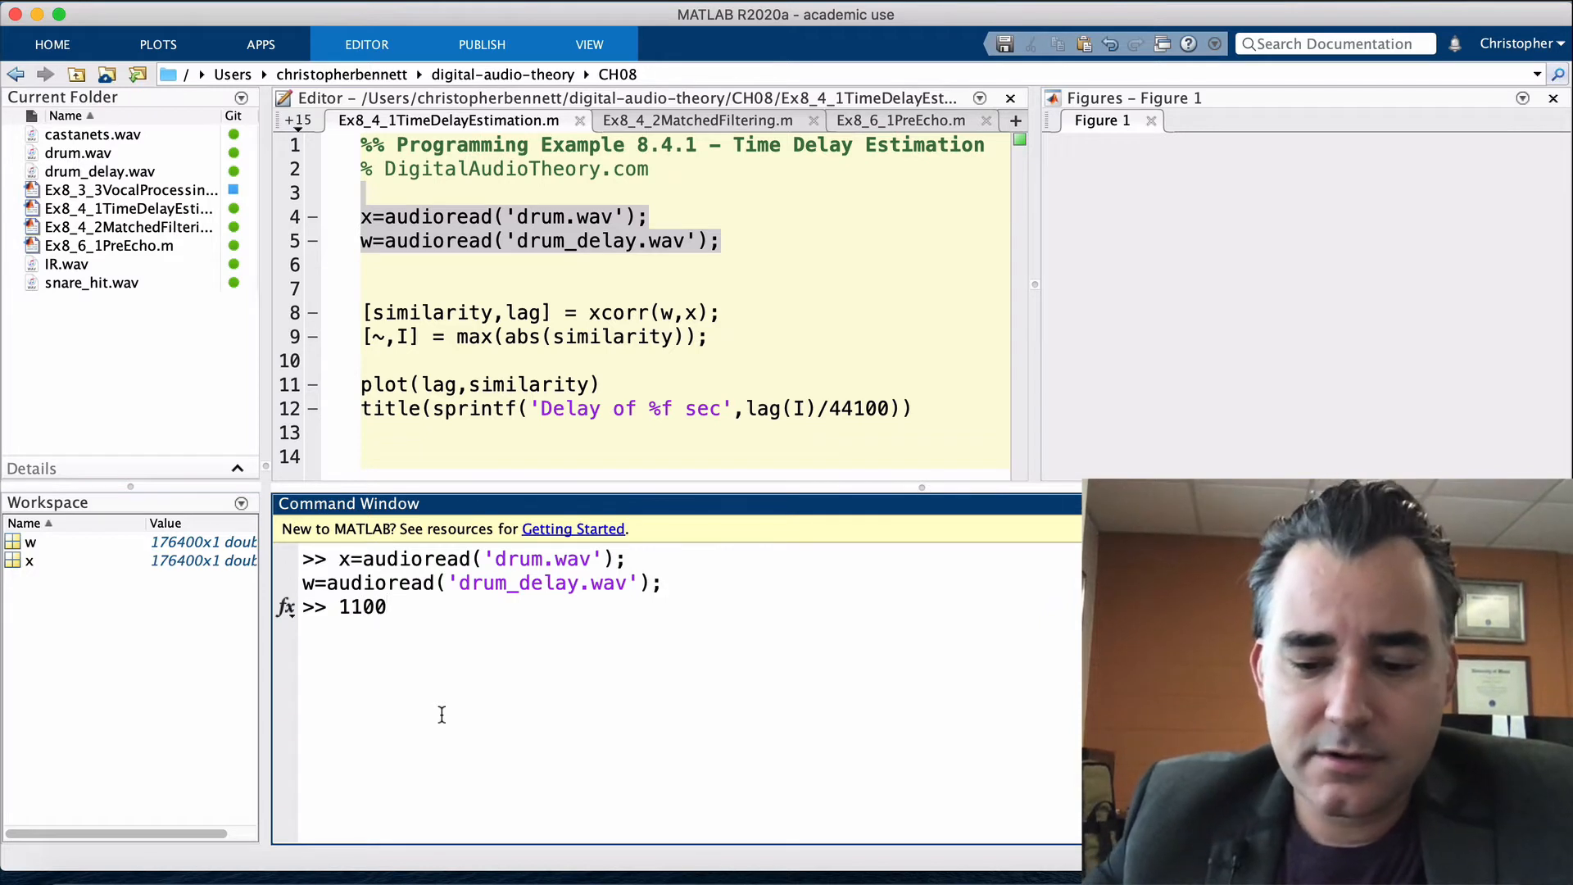
{"action": "type", "text": "/20"}
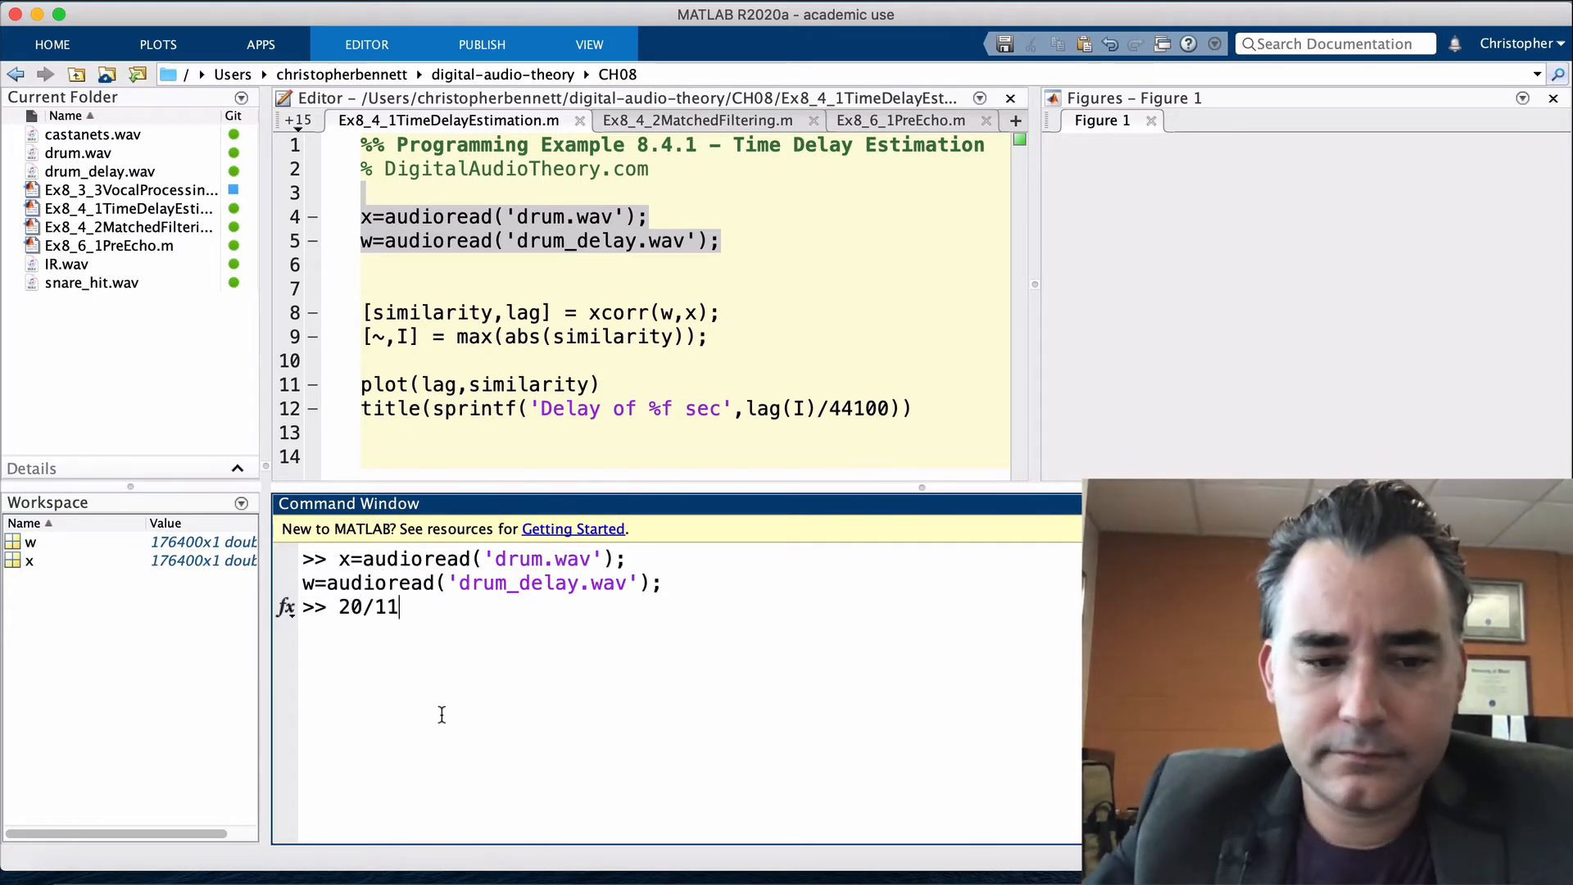
{"action": "type", "text": "00*1"}
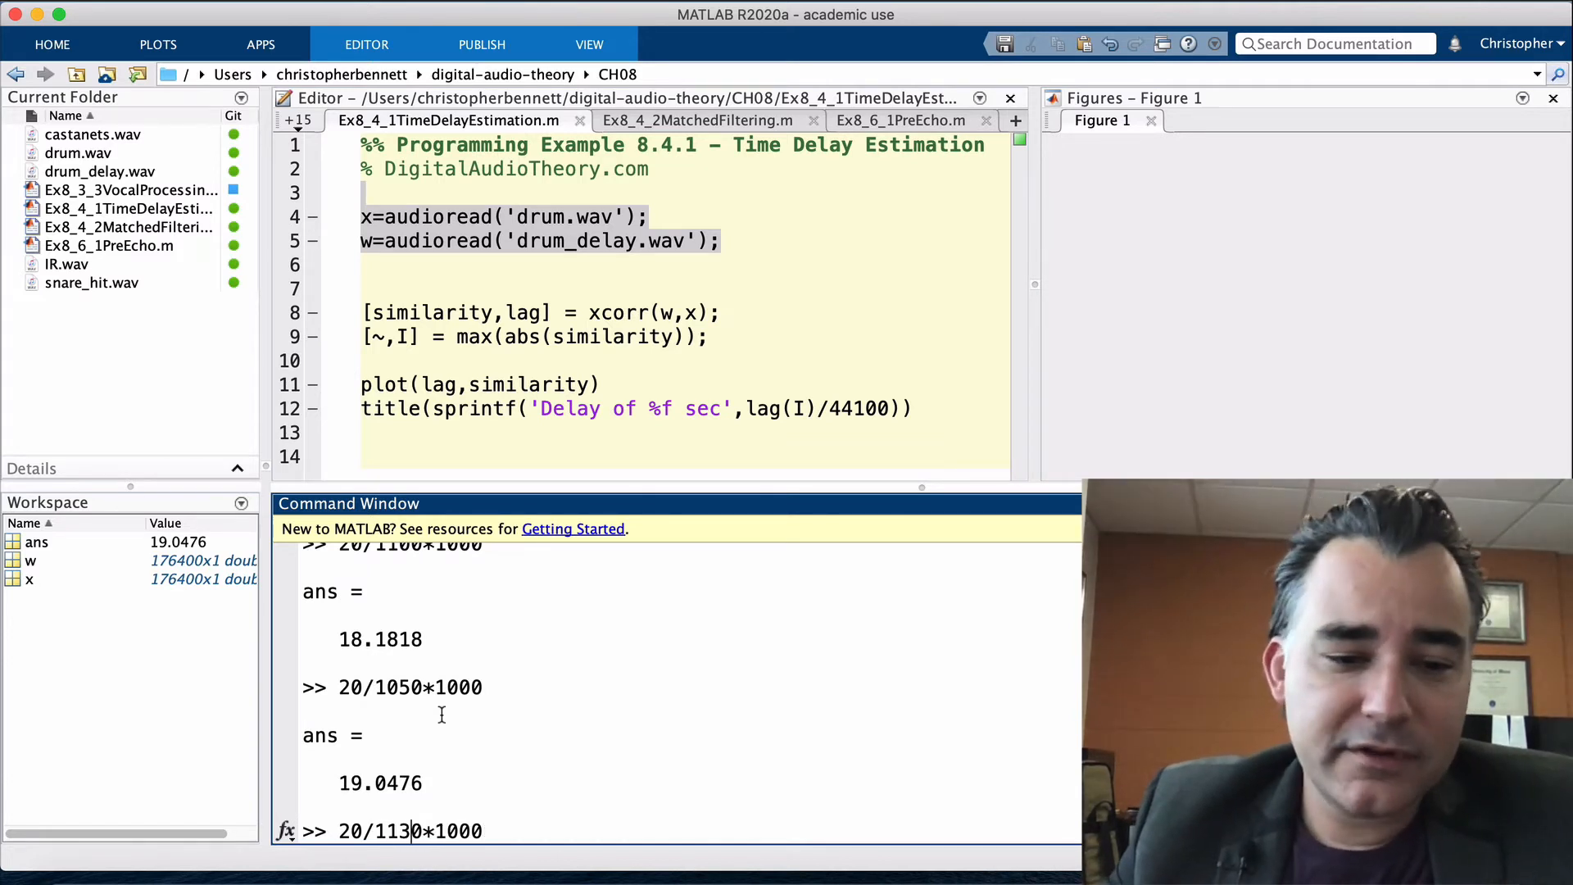
{"action": "key", "text": "enter"}
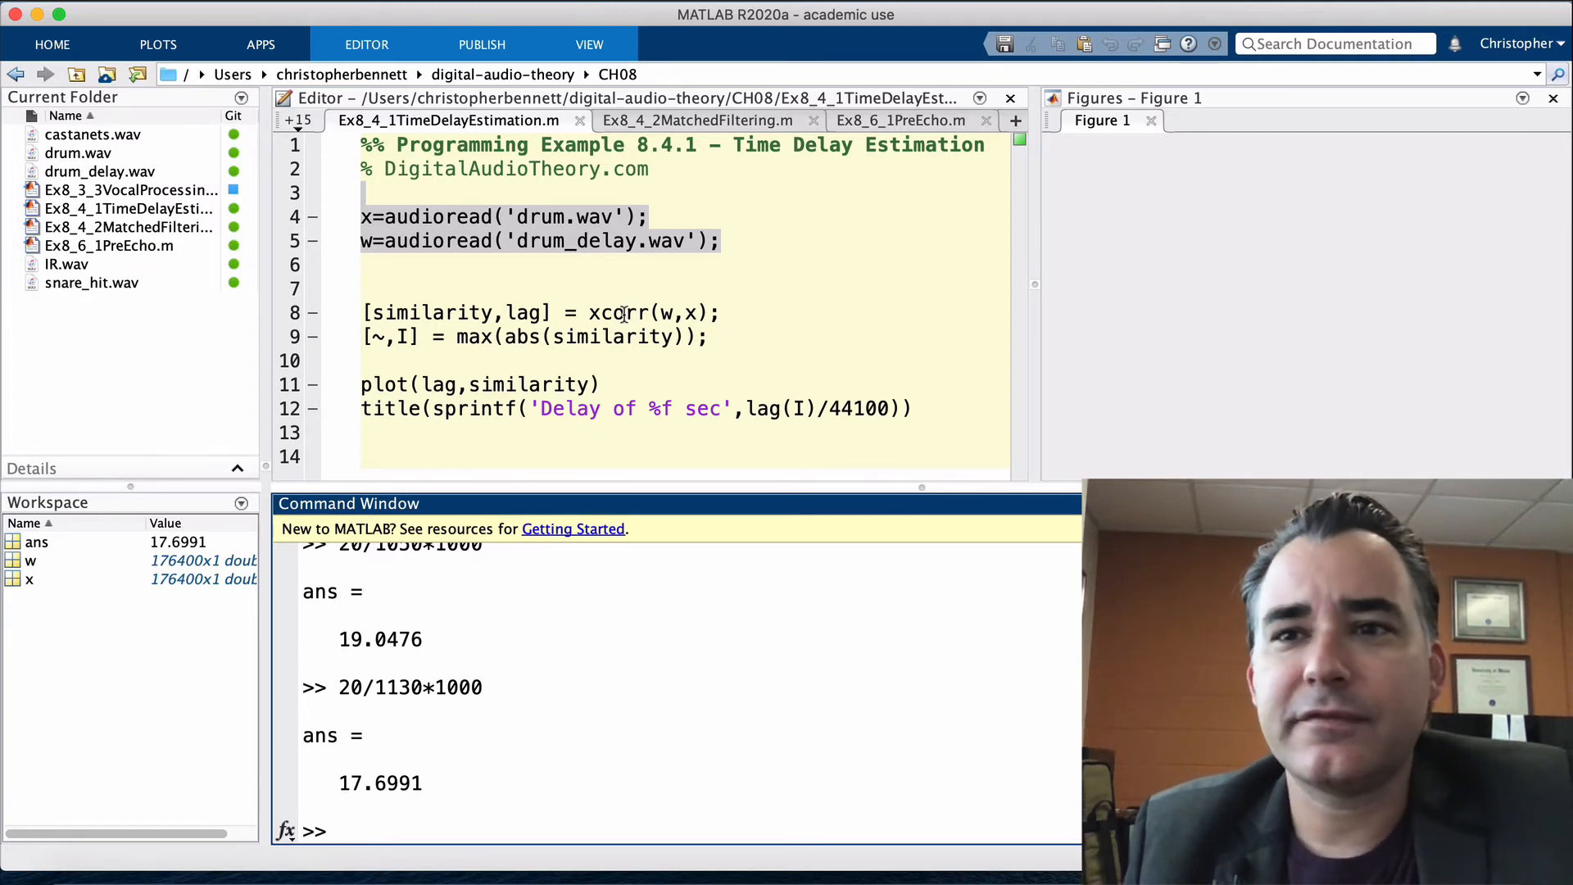
Reload the drum signals and play x and delayed w with soundsc at 44100 Hz
{"action": "right_click", "coordinate": [501, 229]}
{"action": "type", "text": "sou"}
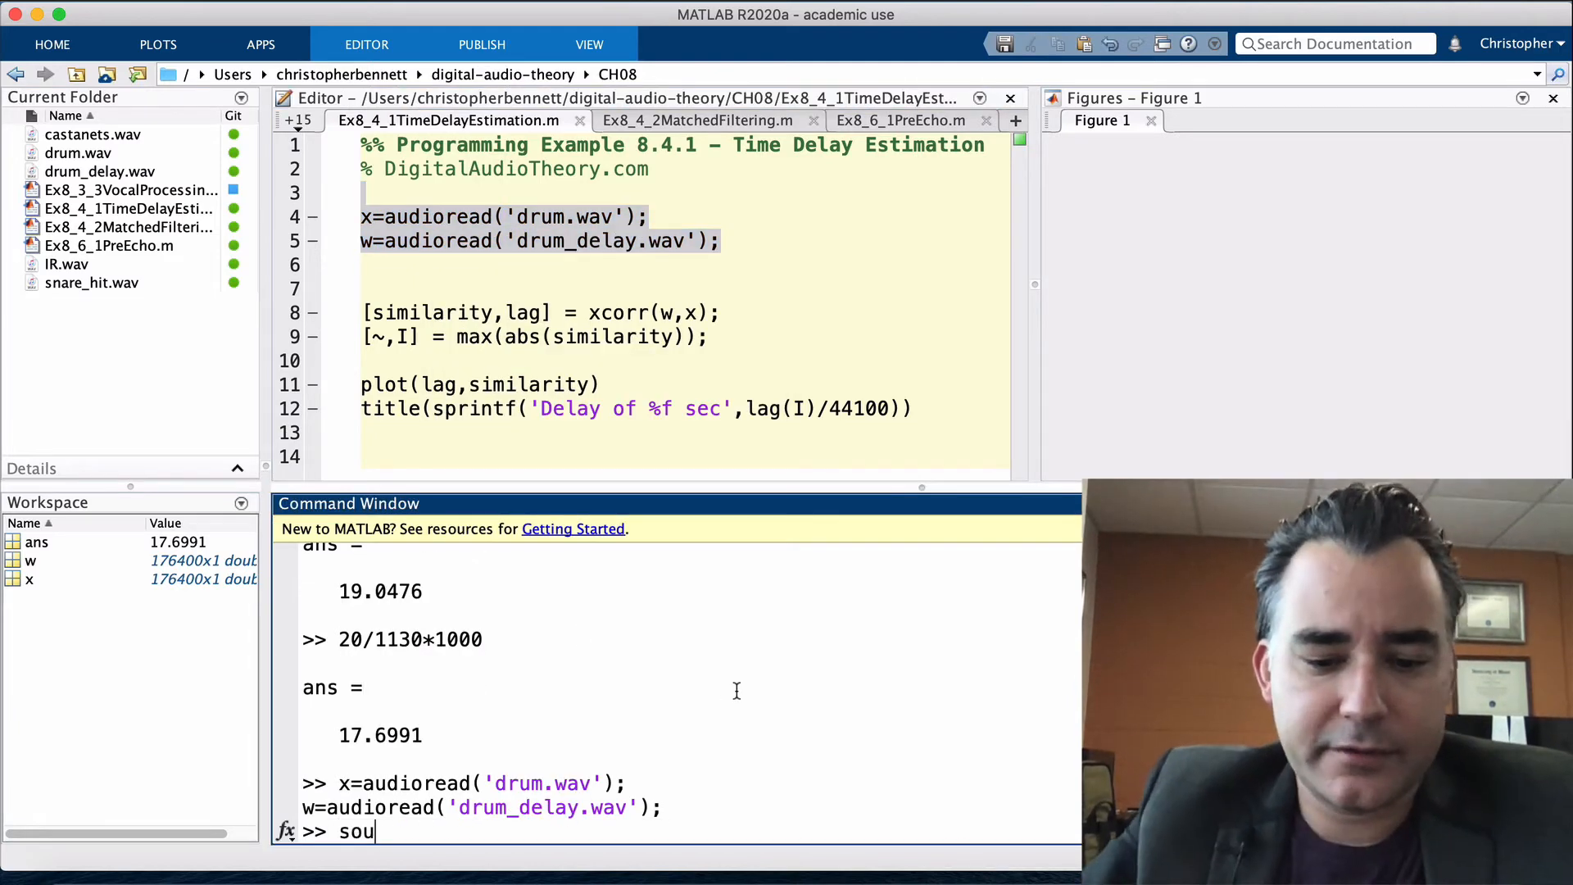
{"action": "type", "text": "ndsc(x"}
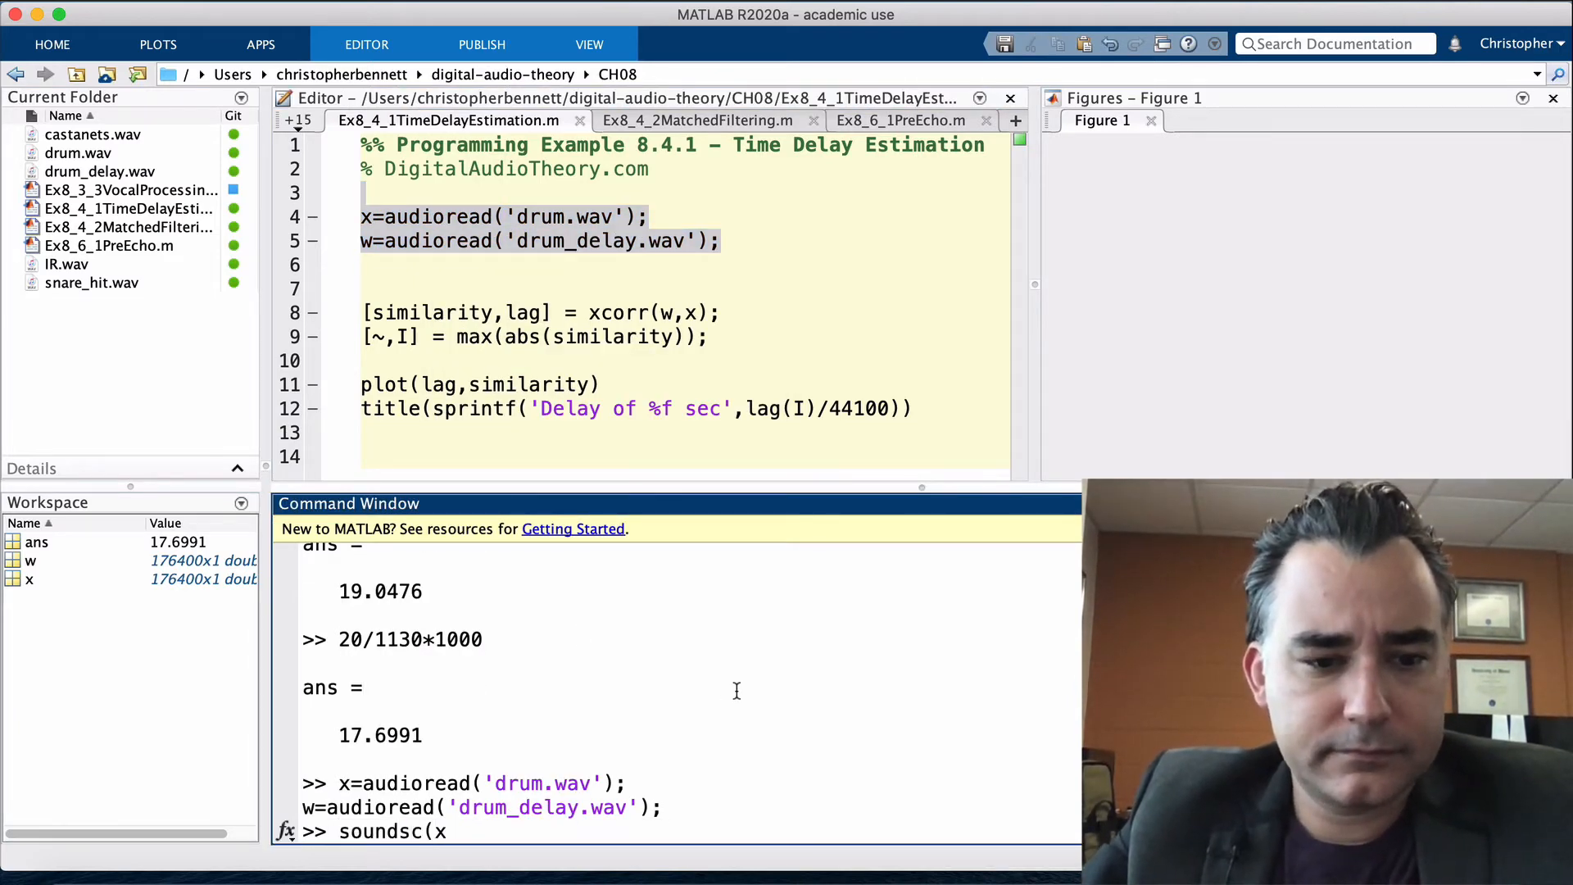
{"action": "type", "text": ",44100)"}
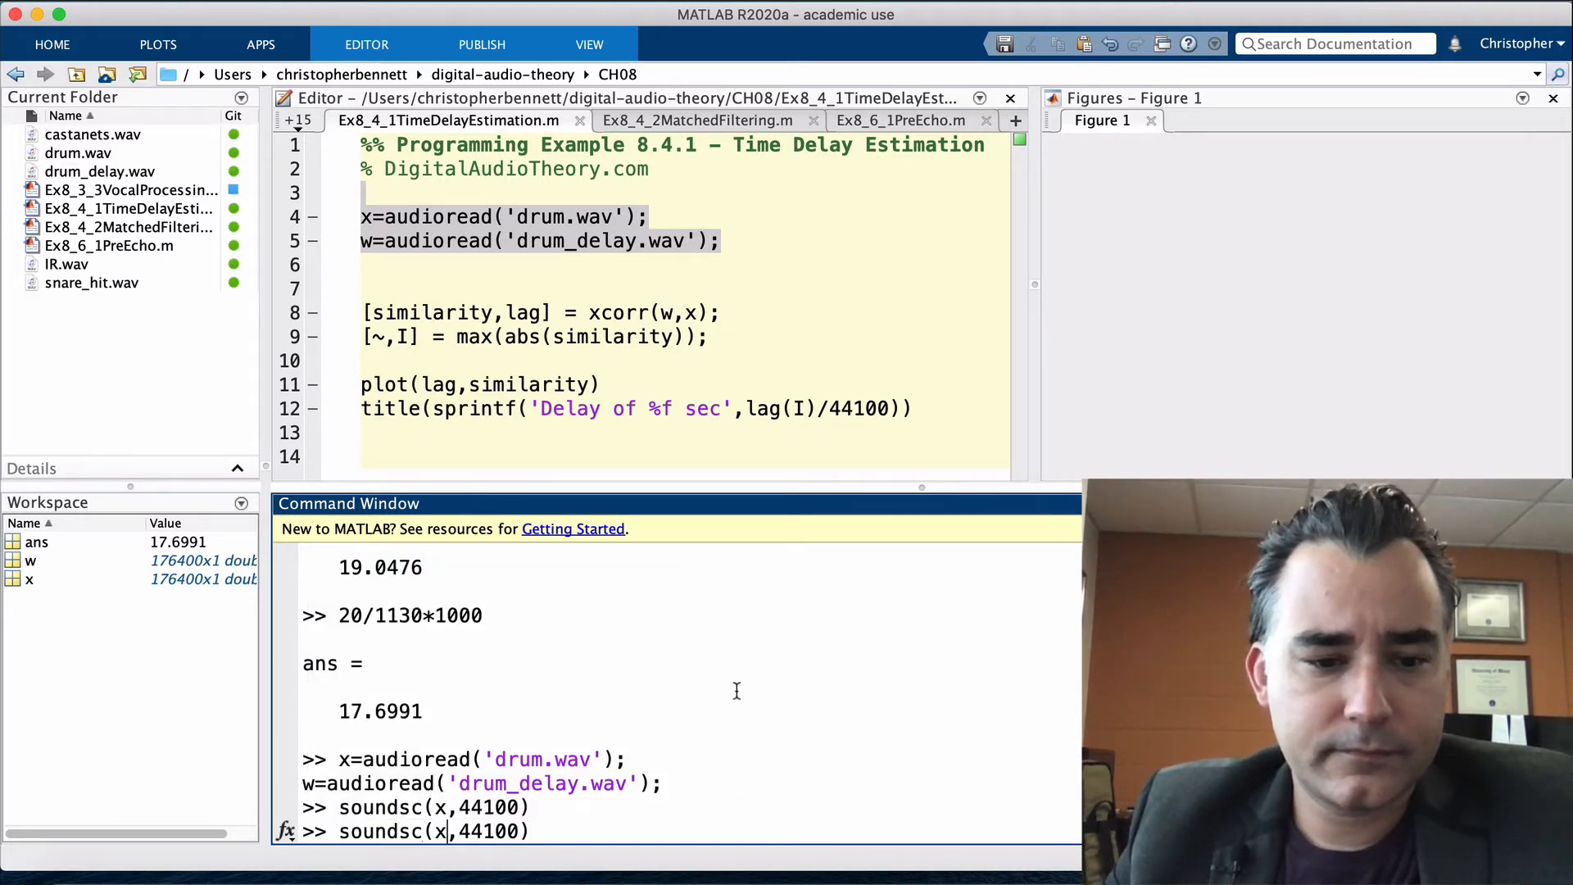
{"action": "type", "text": "w"}
{"action": "key", "text": "enter"}
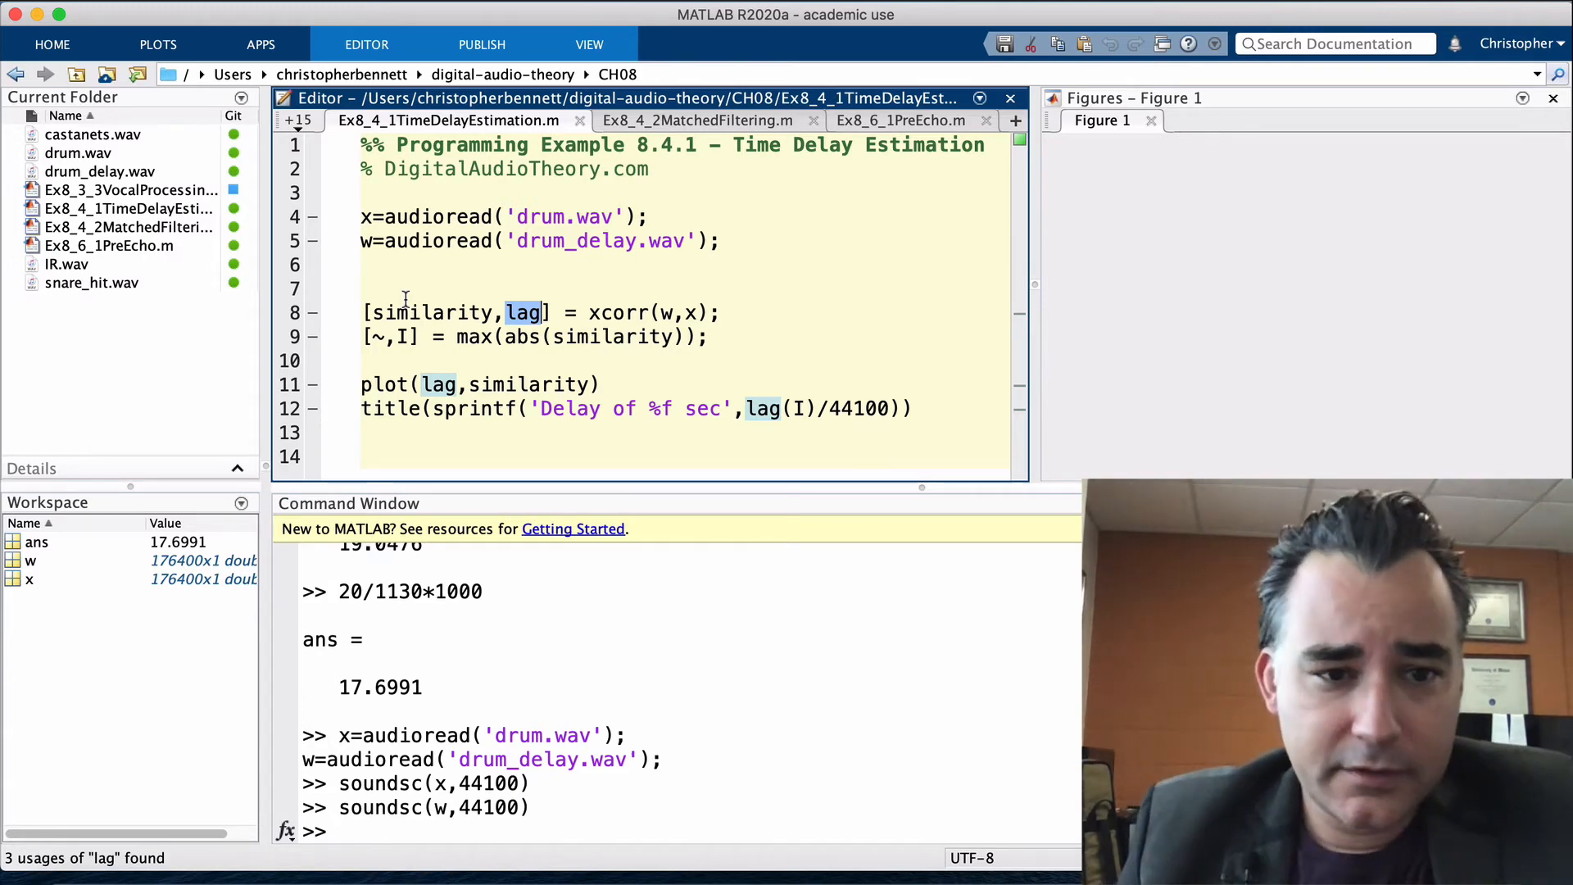
Run the cross-correlation and peak-finding lines, showing I = 177153 and lag(I) = 753
{"action": "triple_click", "coordinate": [541, 312]}
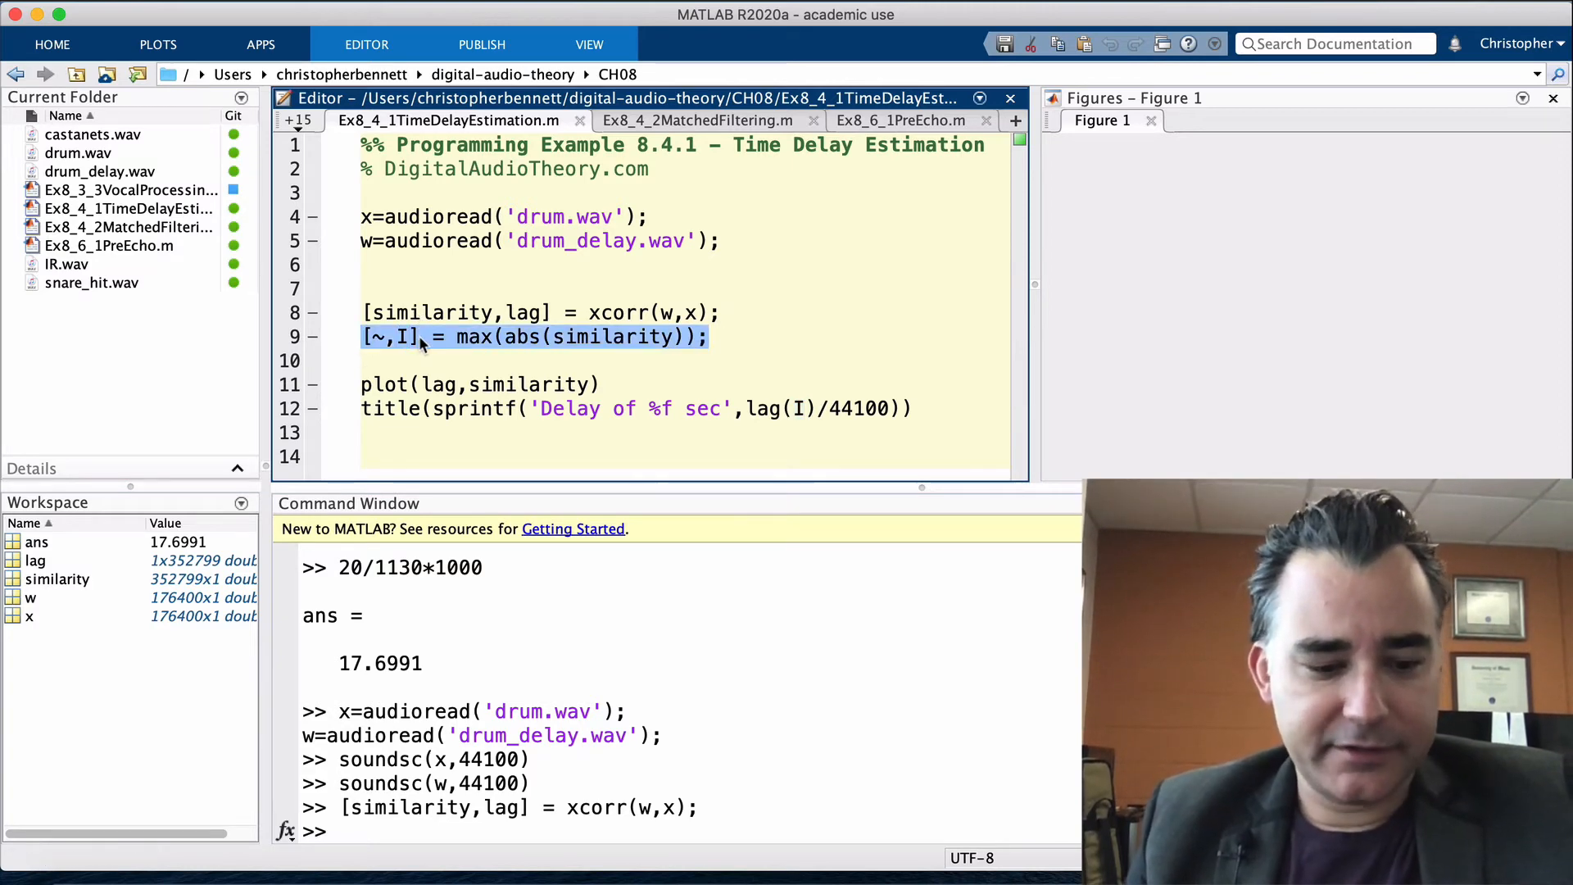
{"action": "key", "text": "enter"}
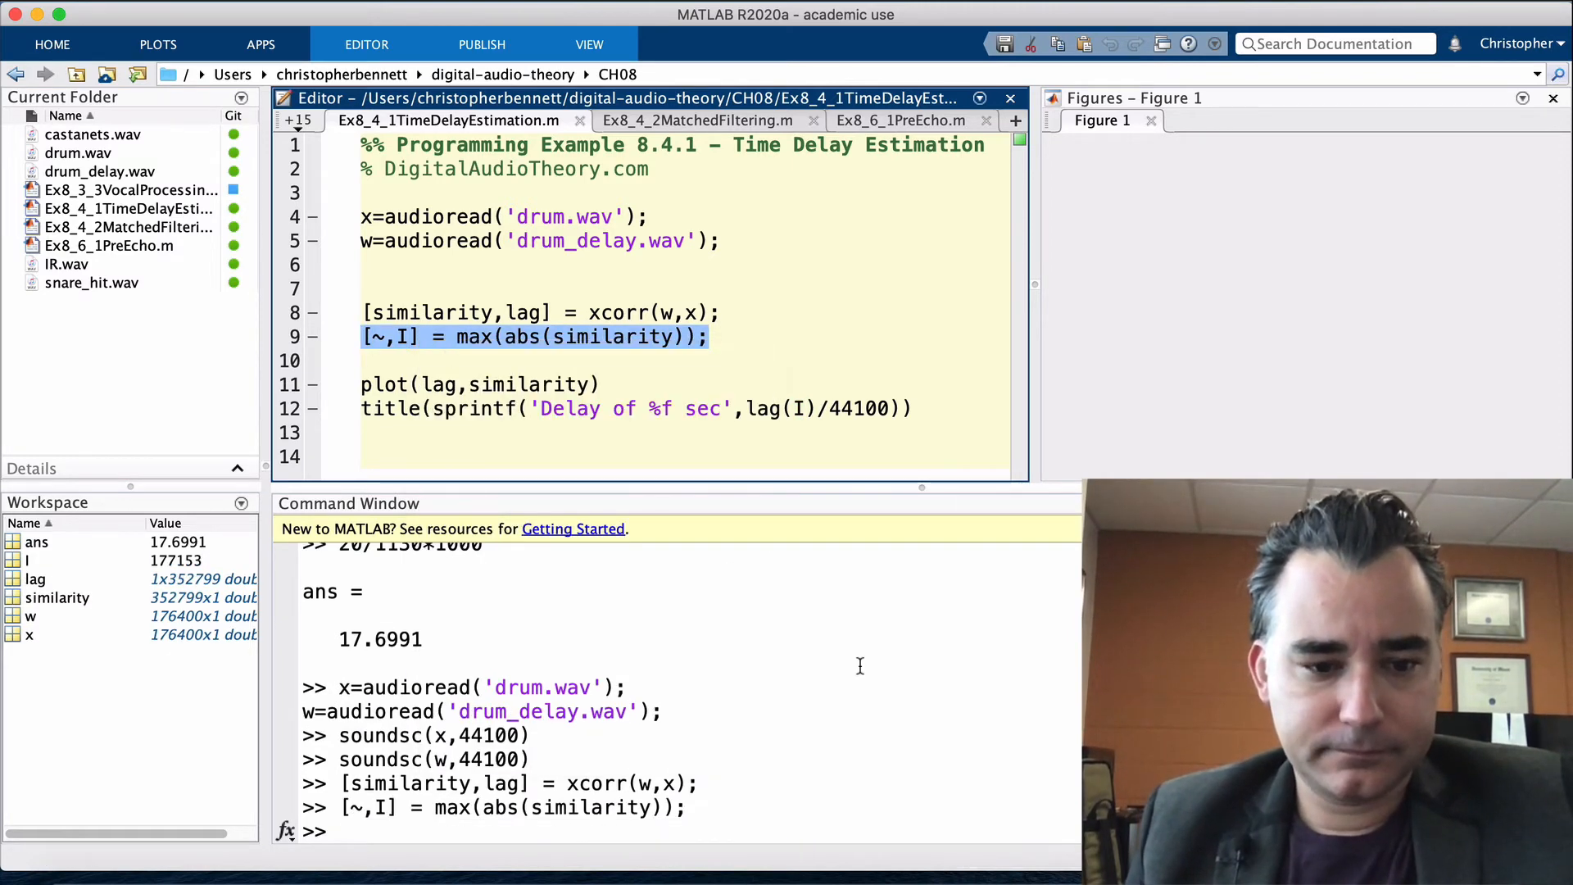
{"action": "type", "text": "I"}
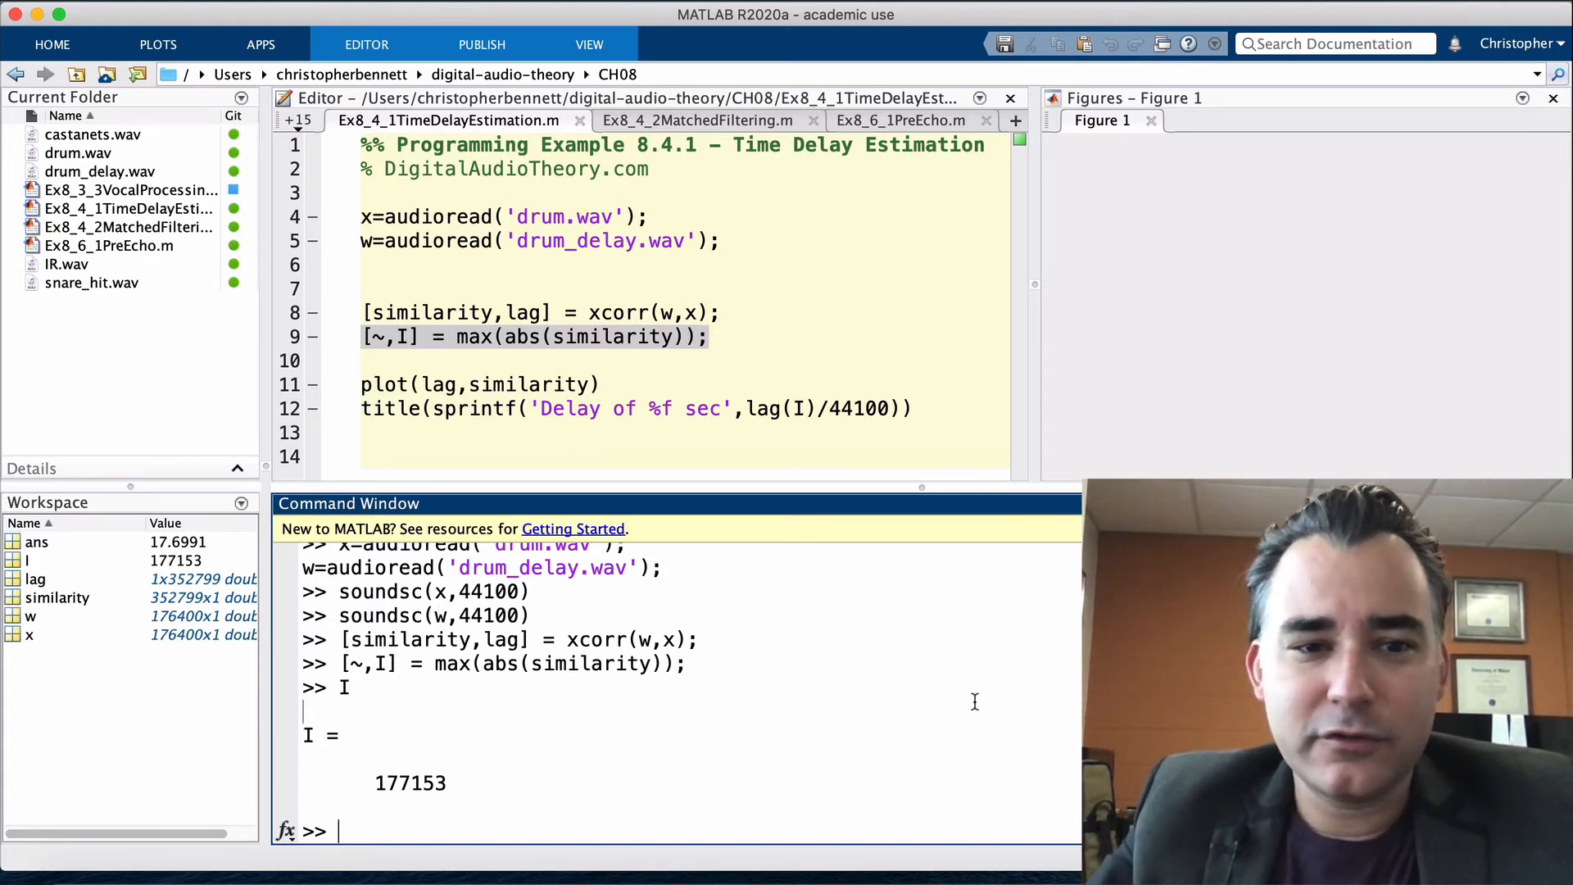
{"action": "type", "text": "lag(*"}
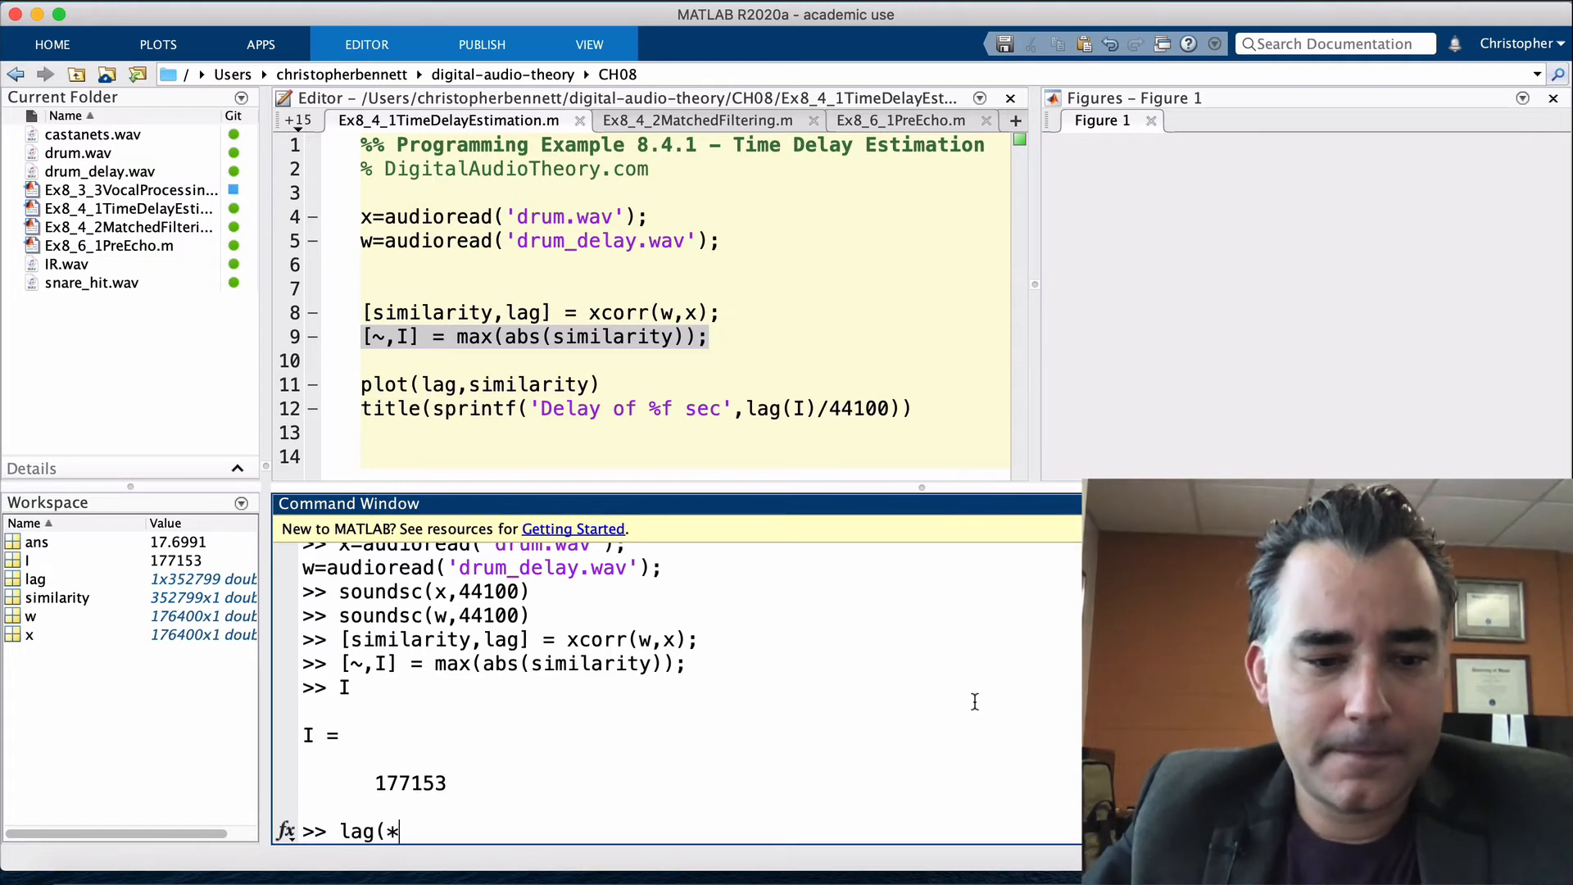
{"action": "type", "text": "I)"}
{"action": "key", "text": "enter"}
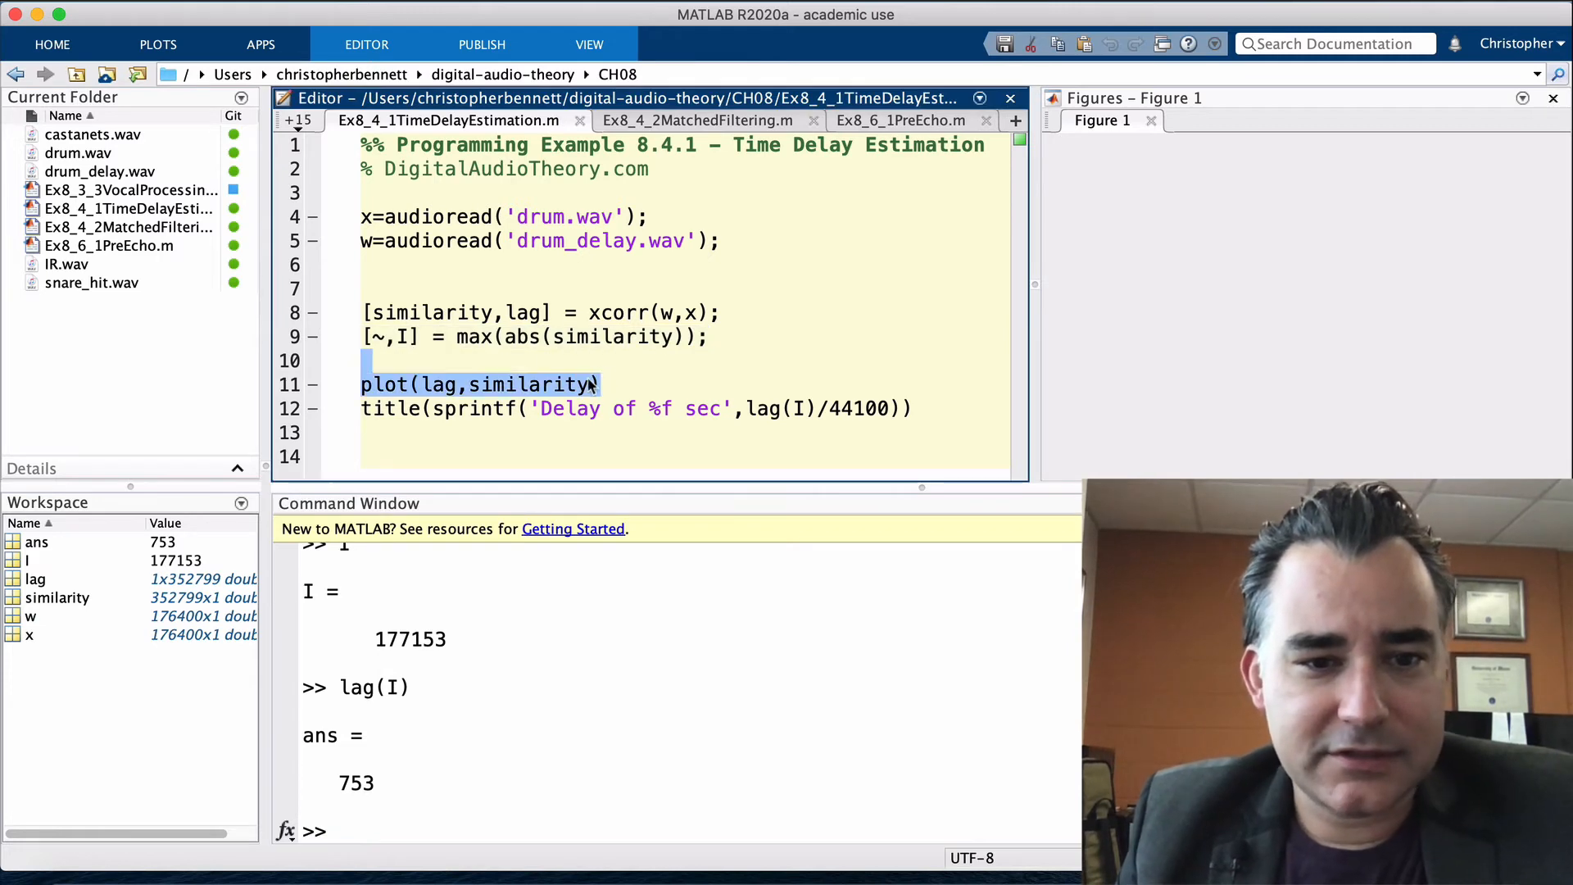
Run plot(lag,similarity) to graph the drum signals' cross-correlation against lag
{"action": "key", "text": "enter"}
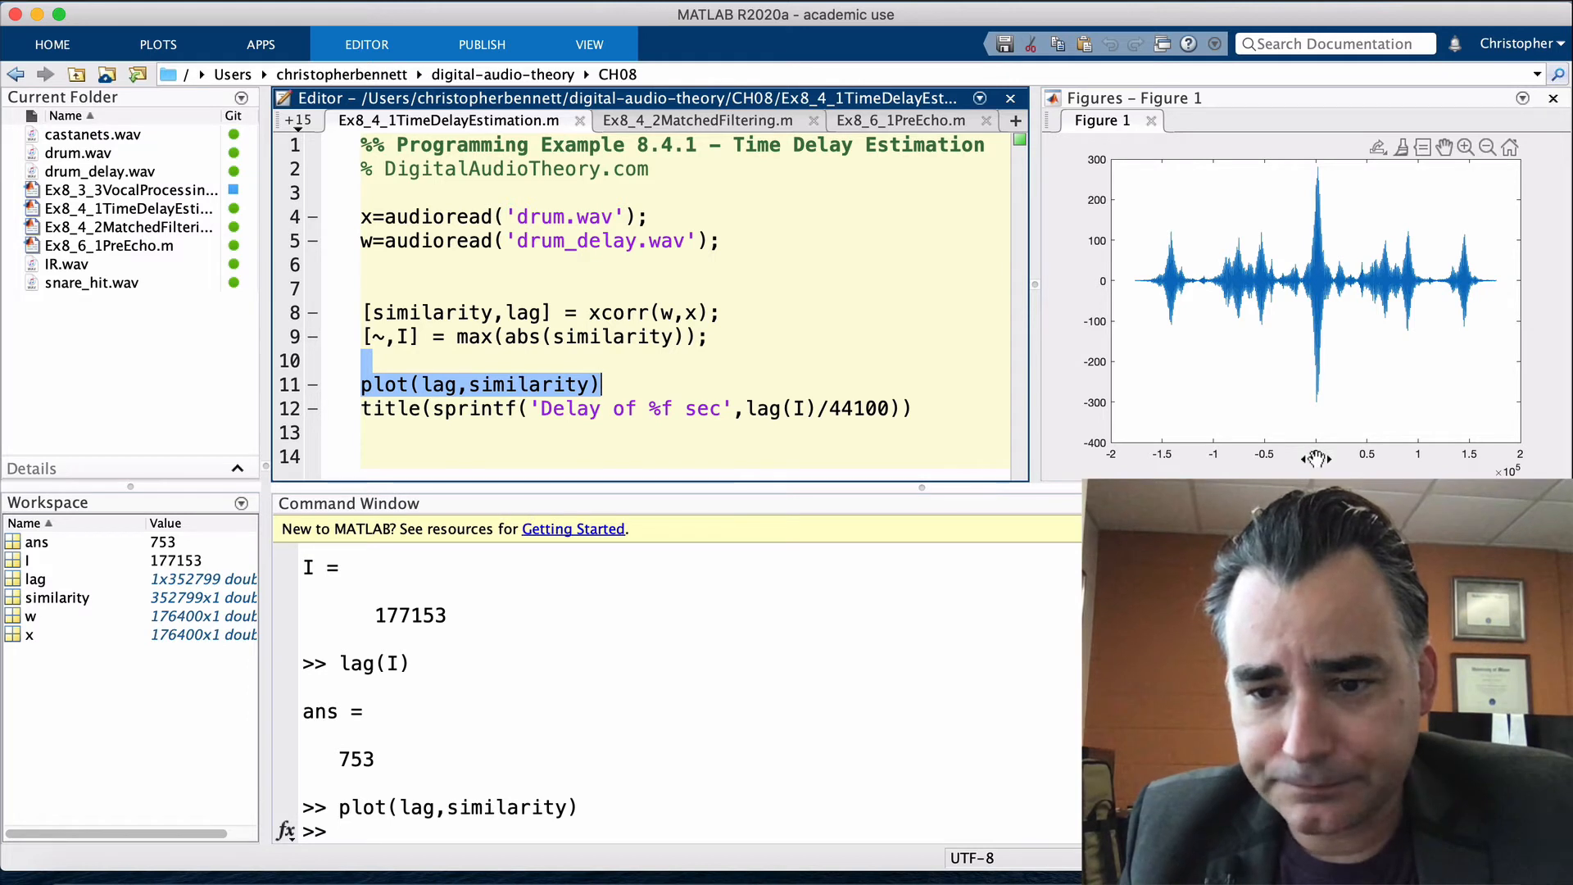
{"action": "mouse_move", "coordinate": [1323, 178]}
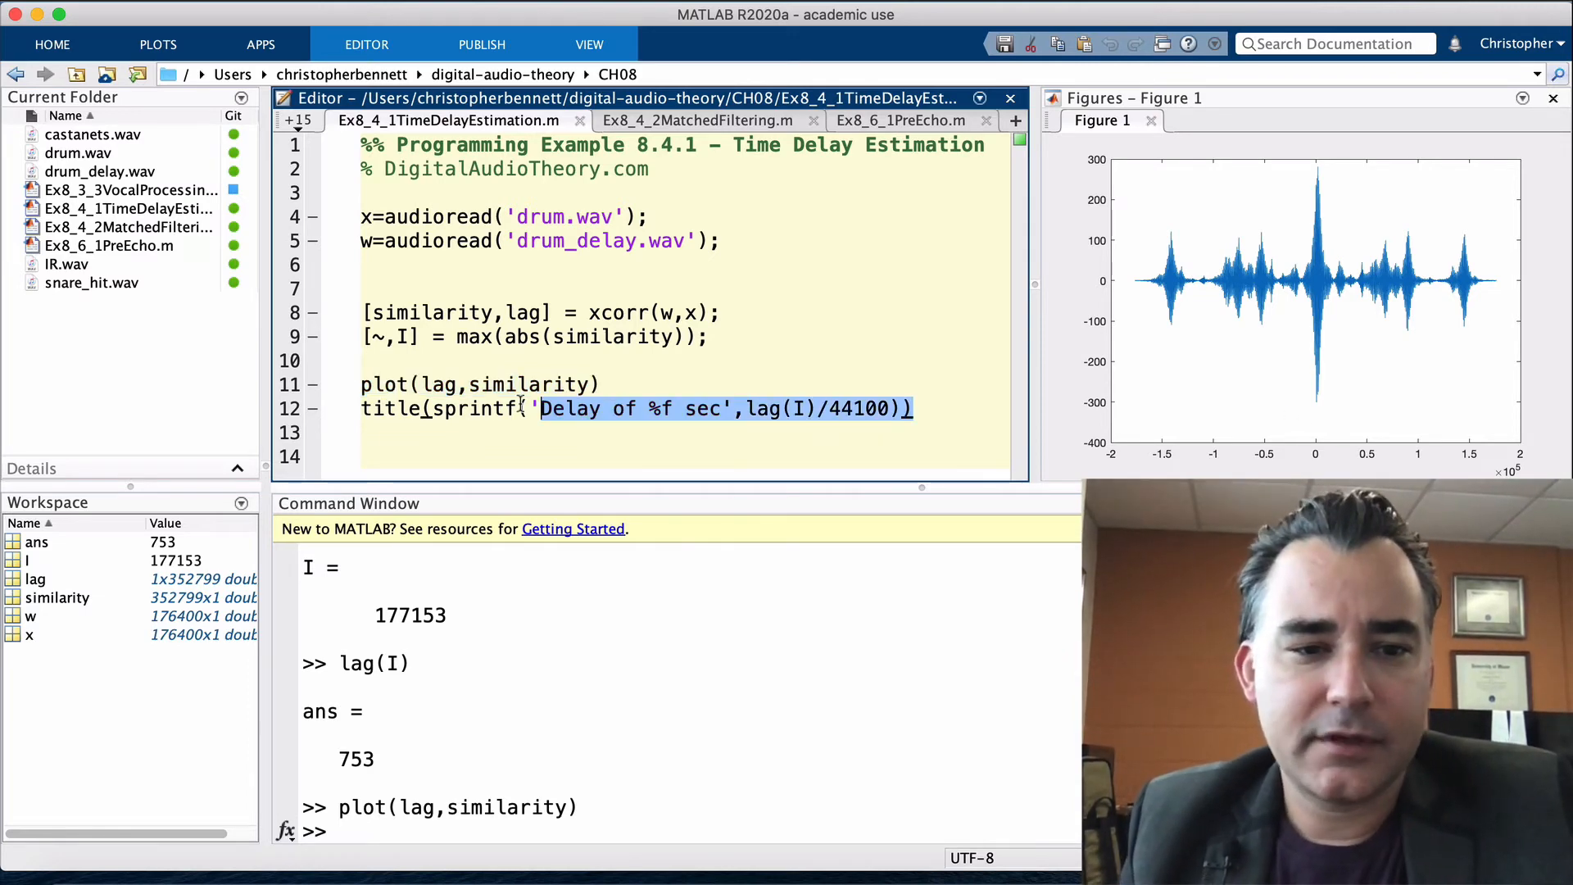
Evaluate the title(sprintf(...)) line, labelling the plot 'Delay of 0.017075 sec'
{"action": "right_click", "coordinate": [602, 408]}
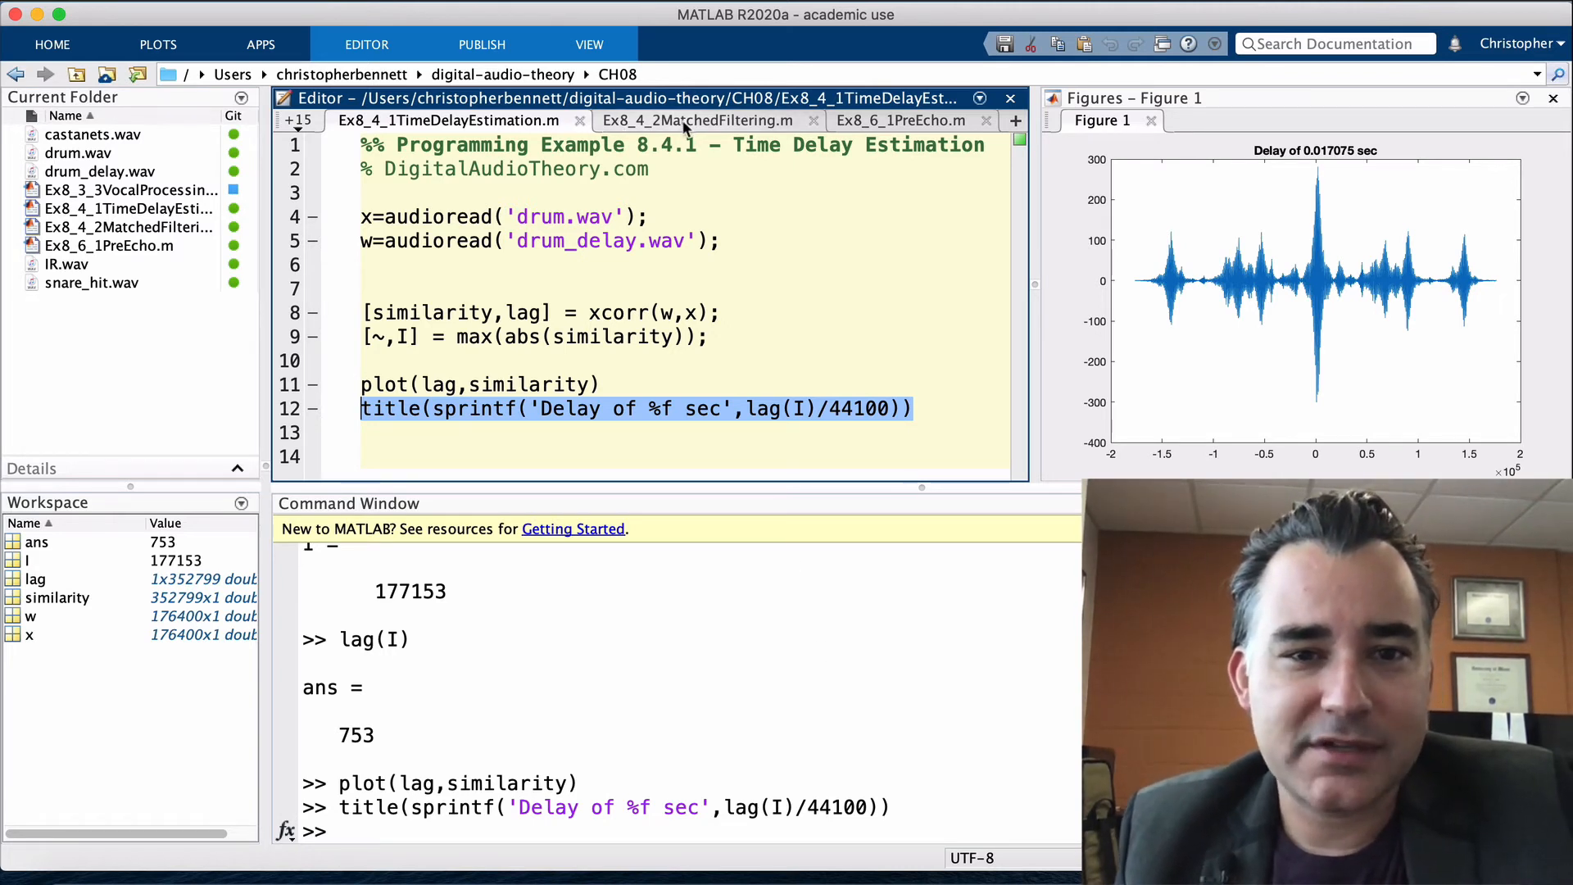
Switch to Ex8_4_2MatchedFiltering.m and run clear; clf; clc; in the Command Window
{"action": "left_click", "coordinate": [696, 120]}
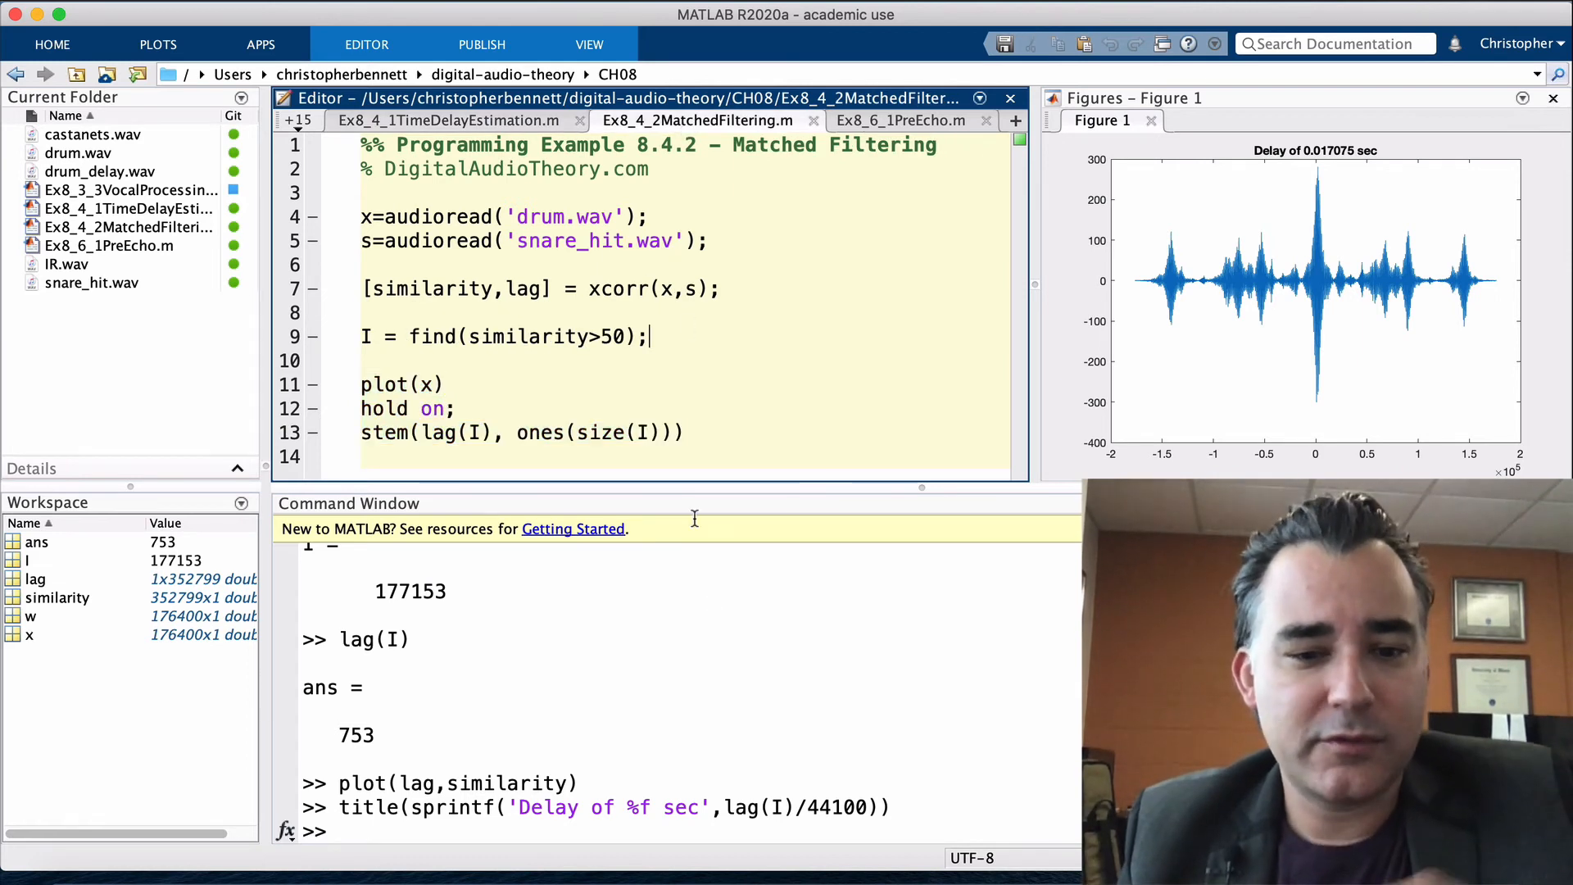
{"action": "type", "text": "clear;"}
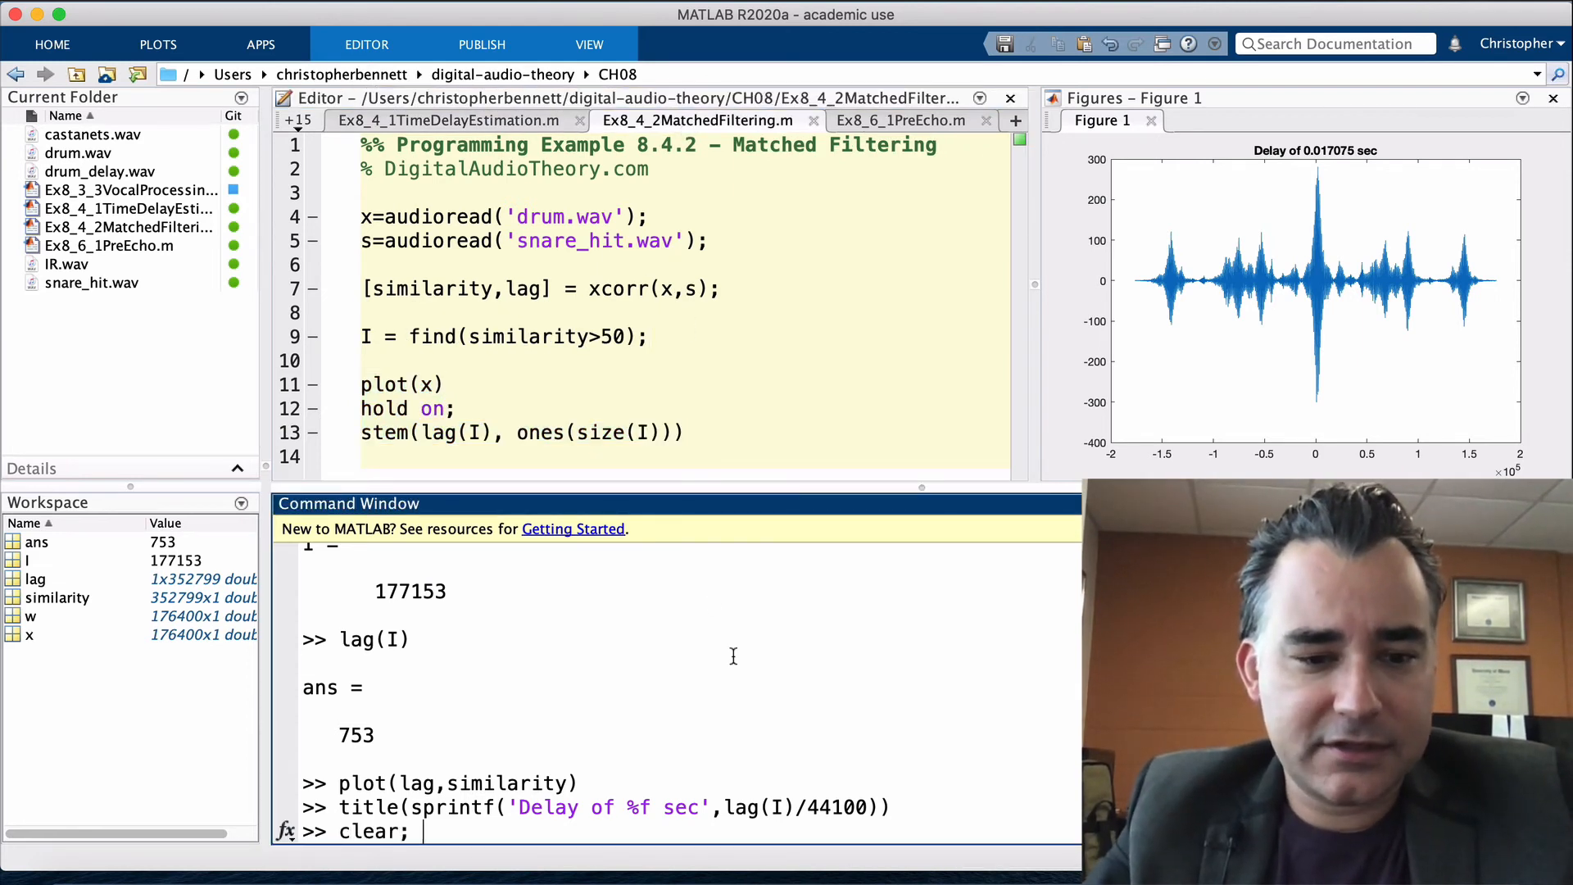
{"action": "type", "text": "clf; clc;"}
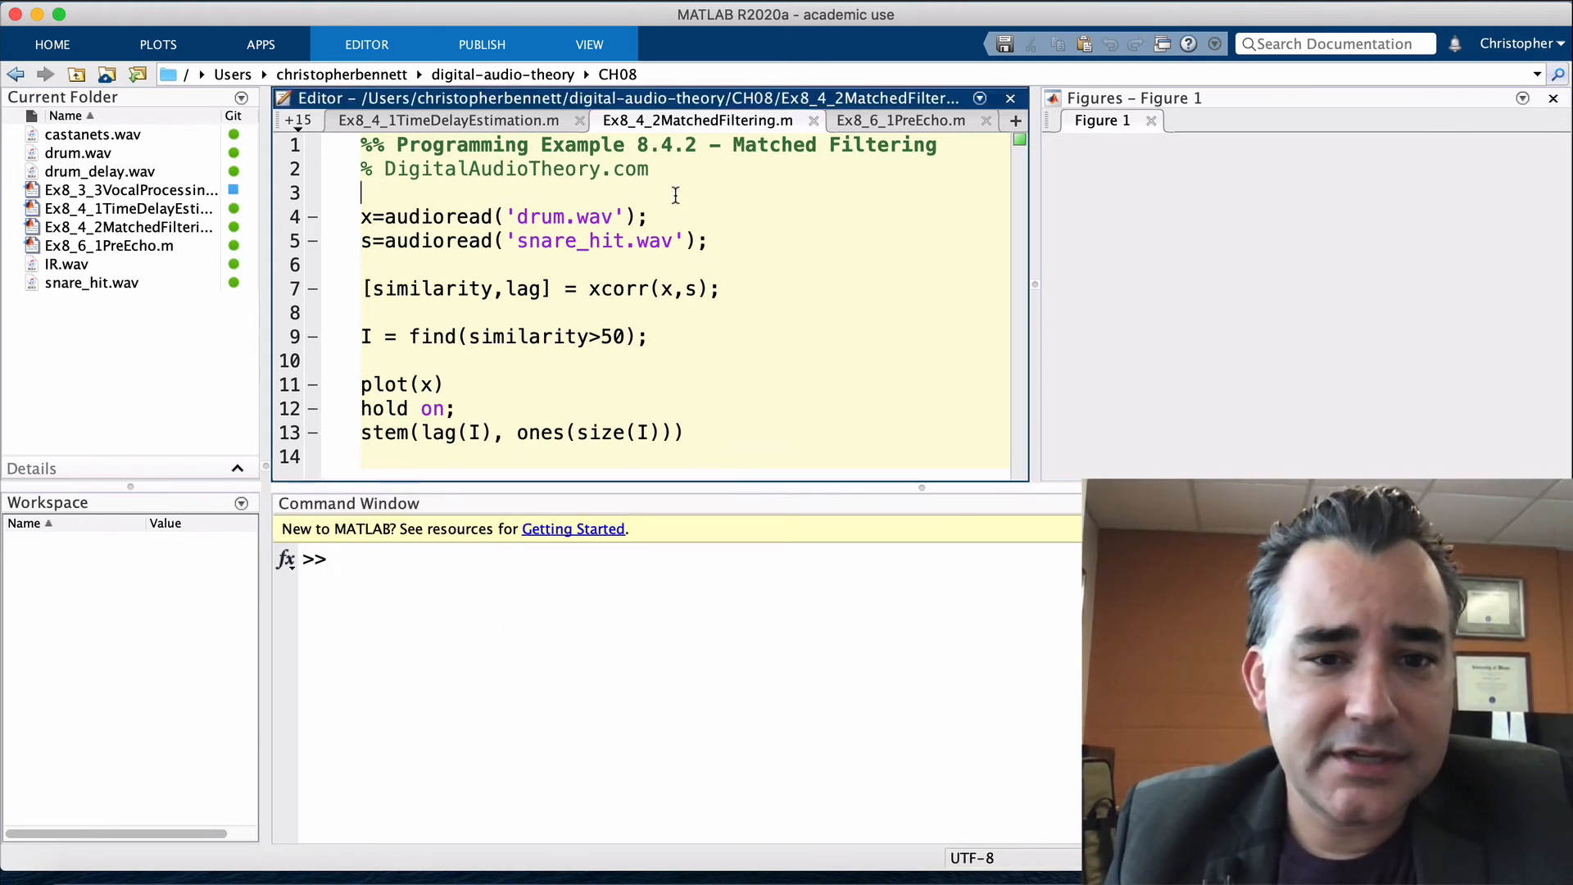
Load drum x and snare s, then play them with soundsc at 44100 Hz
{"action": "right_click", "coordinate": [471, 240]}
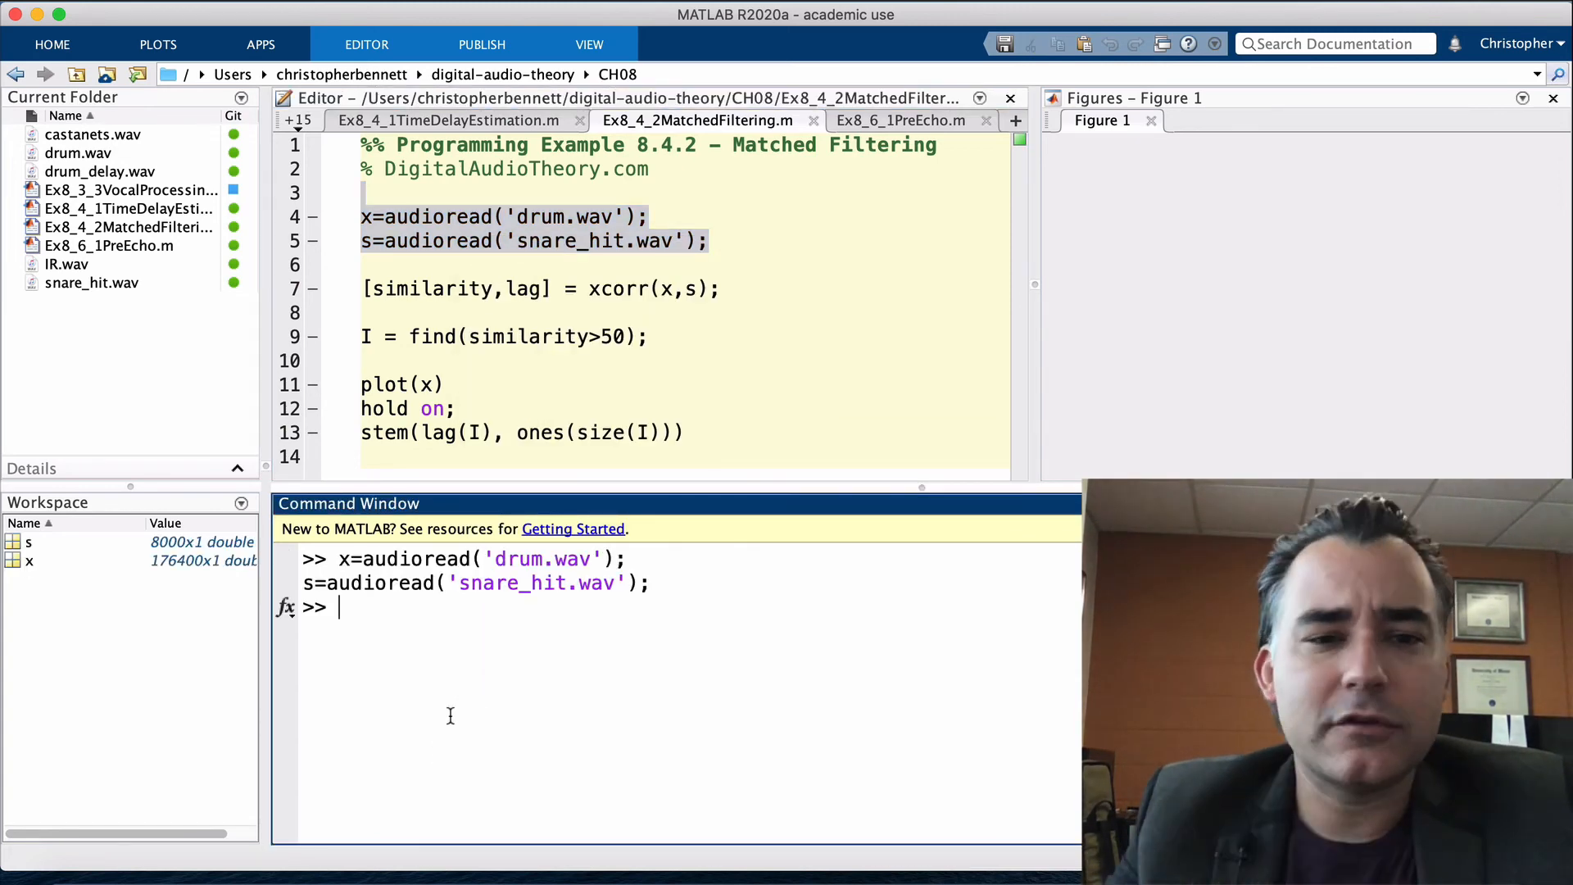
{"action": "type", "text": "soundsc(w,44100"}
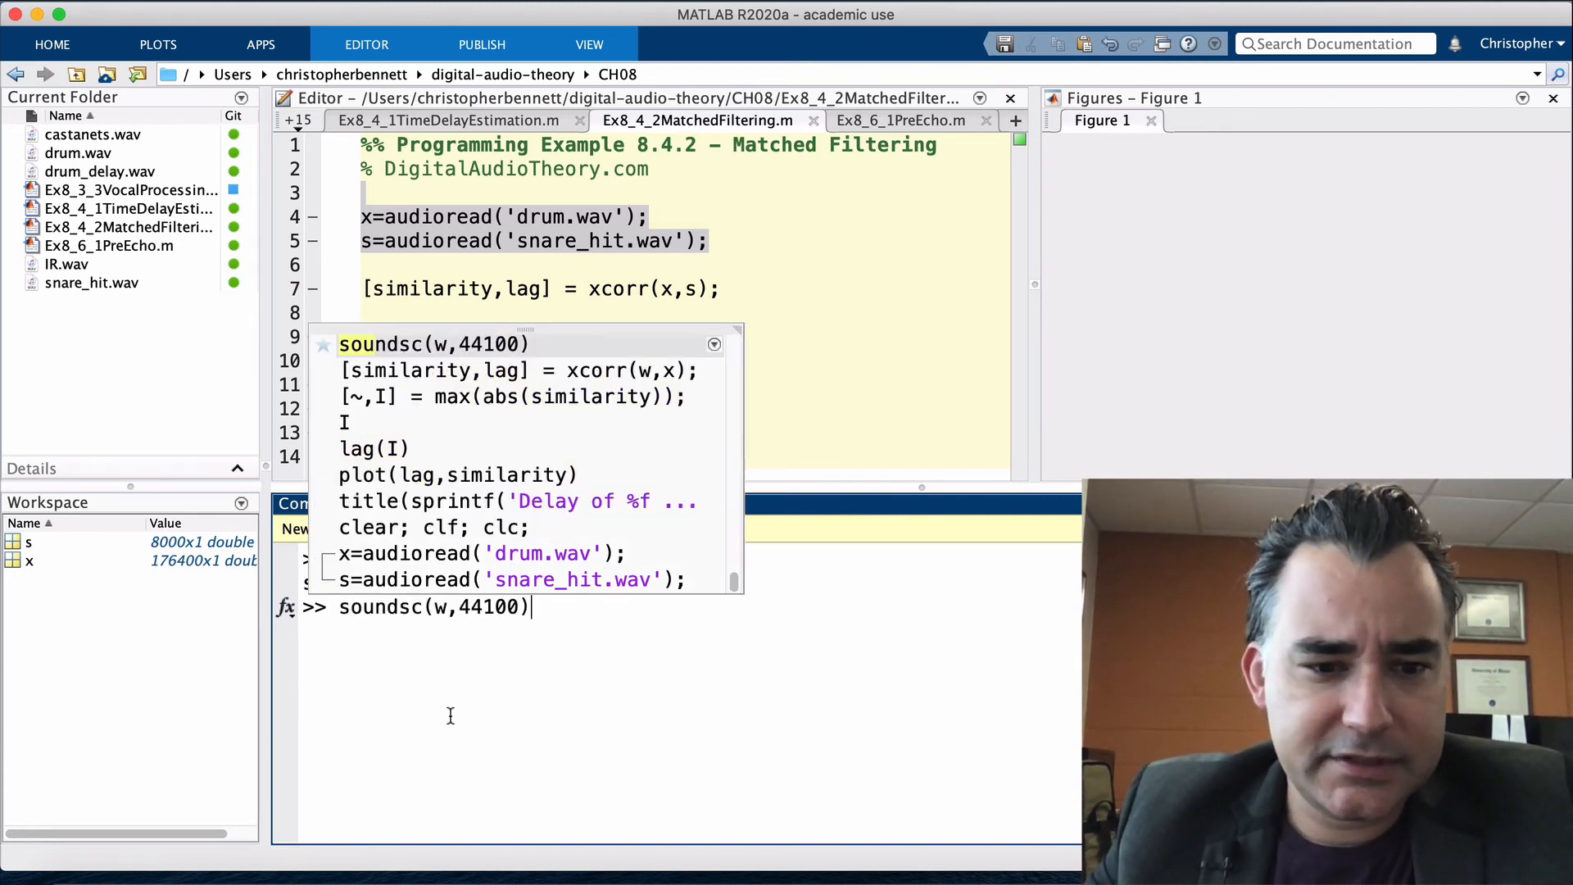
{"action": "key", "text": "enter"}
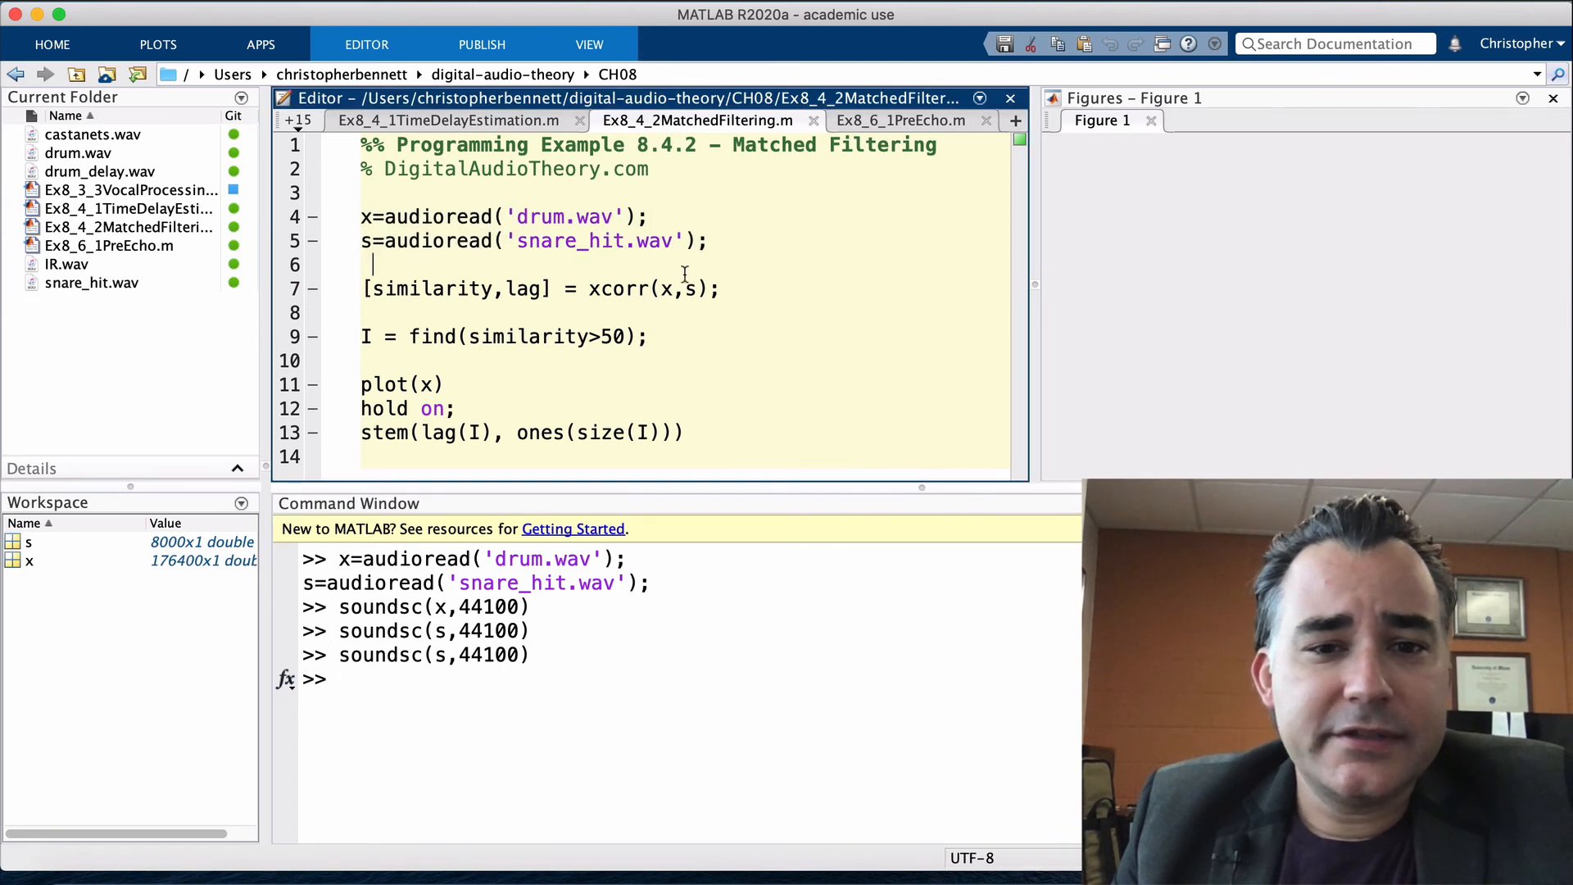
{"action": "triple_click", "coordinate": [540, 287]}
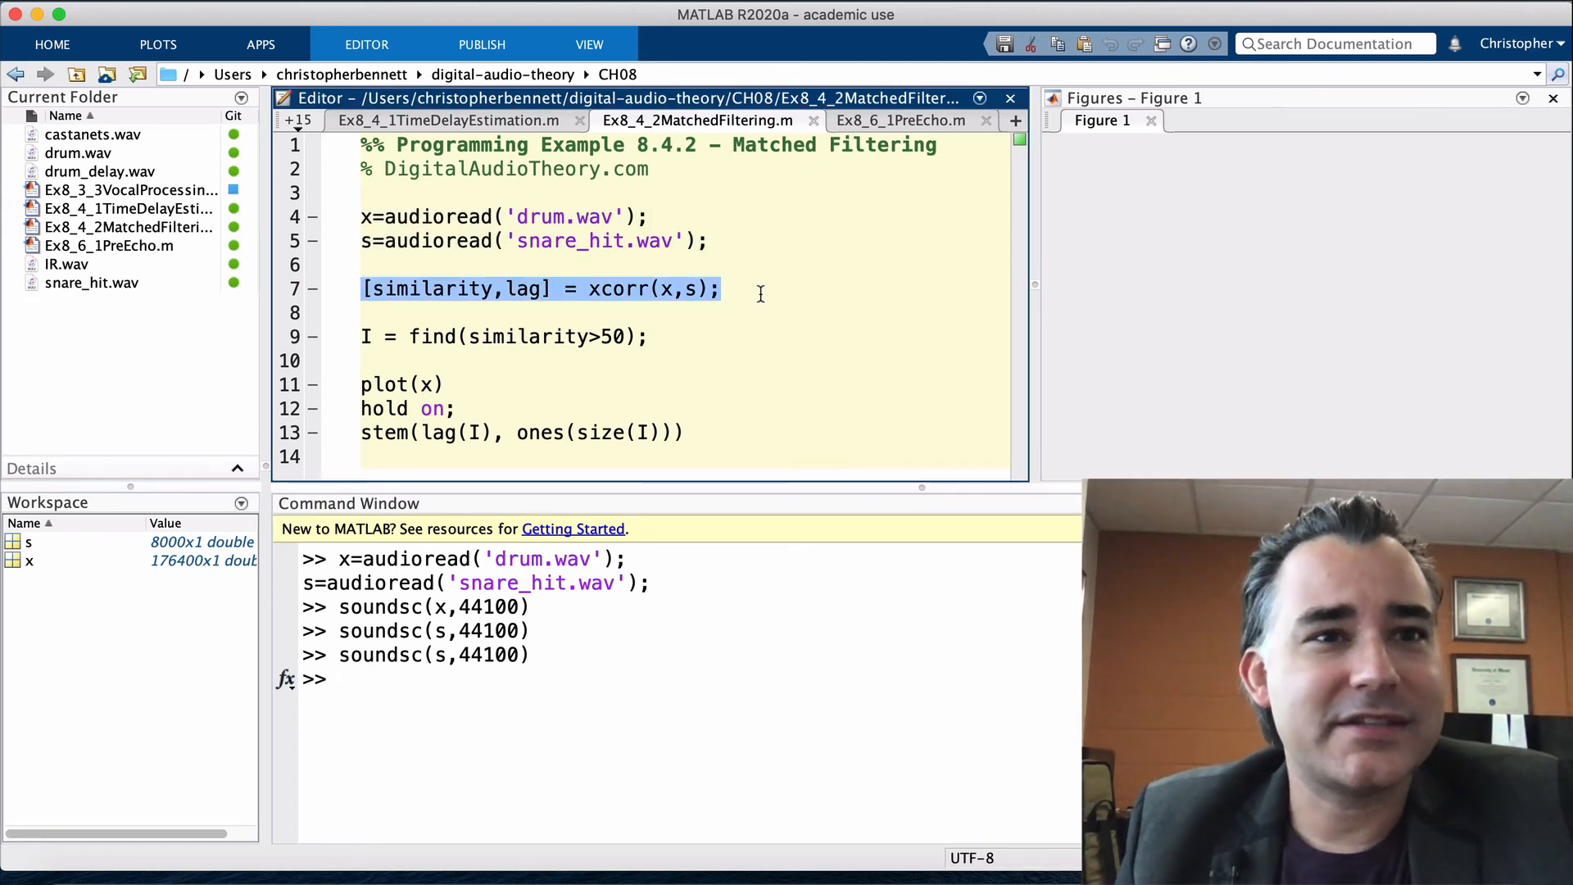
{"action": "left_click", "coordinate": [376, 264]}
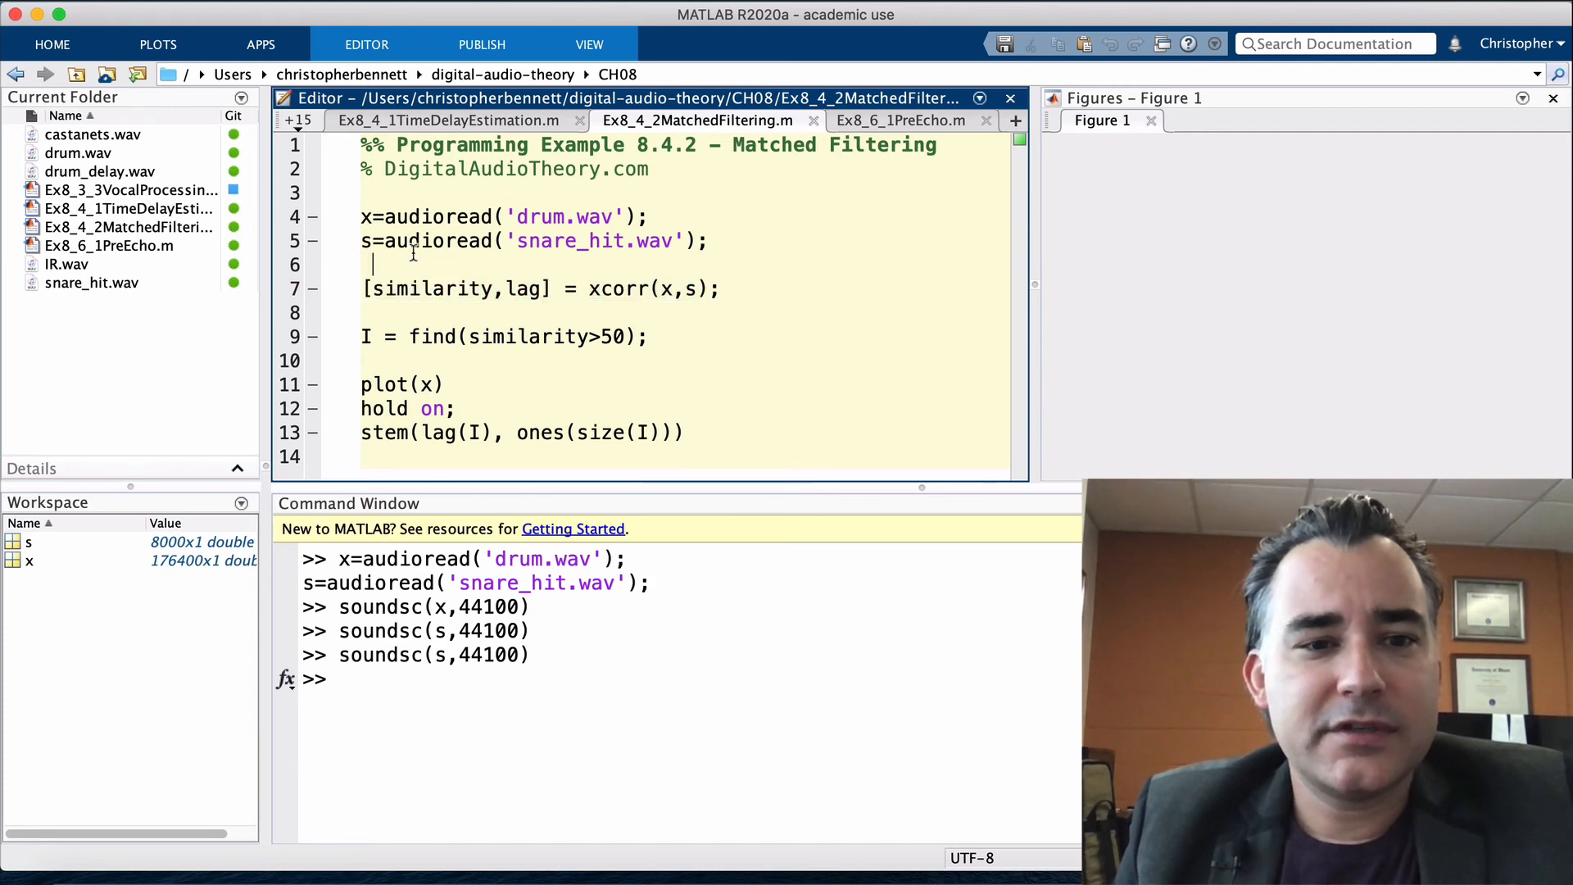
{"action": "left_click_drag", "start_coordinate": [362, 287], "coordinate": [667, 287]}
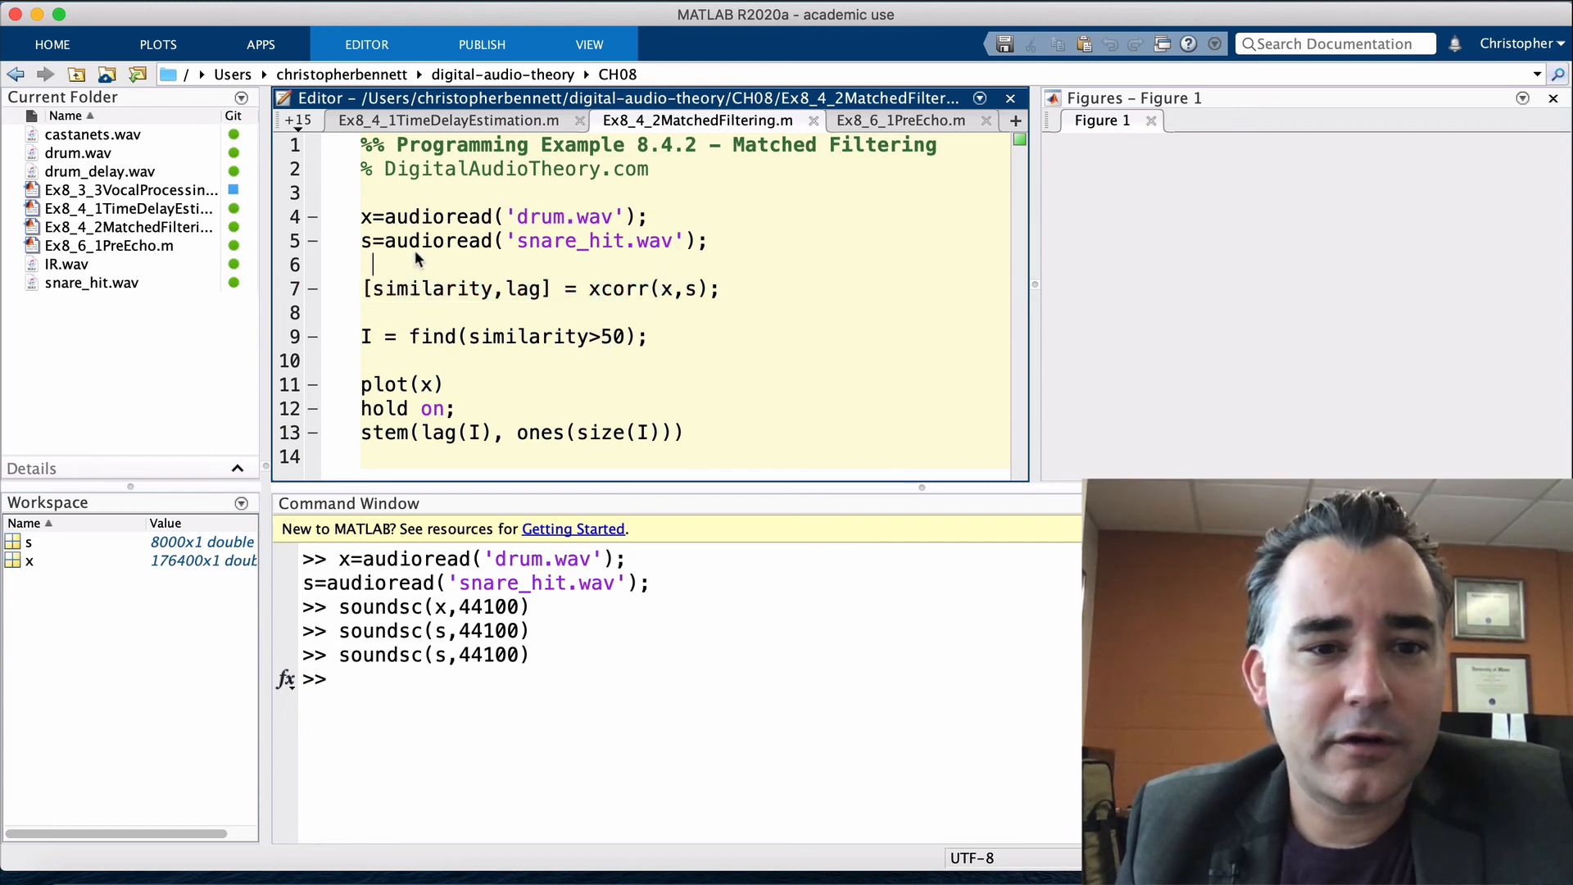
Select and evaluate lines 7–13 to plot the drum waveform with snare-hit stems
{"action": "left_click_drag", "start_coordinate": [363, 287], "coordinate": [686, 433]}
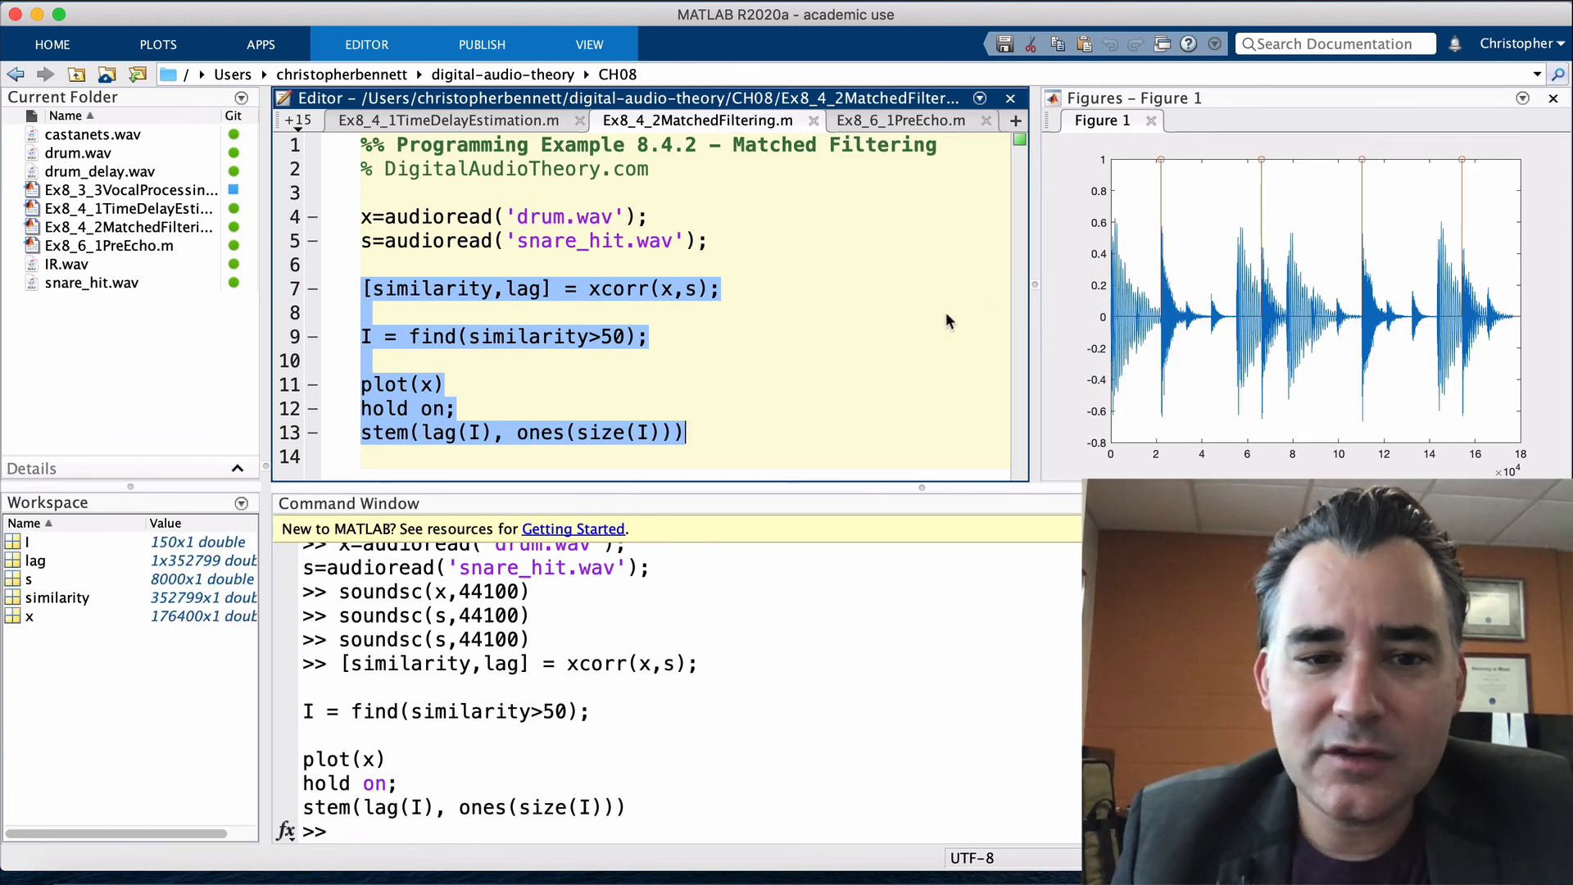
{"action": "mouse_move", "coordinate": [652, 346]}
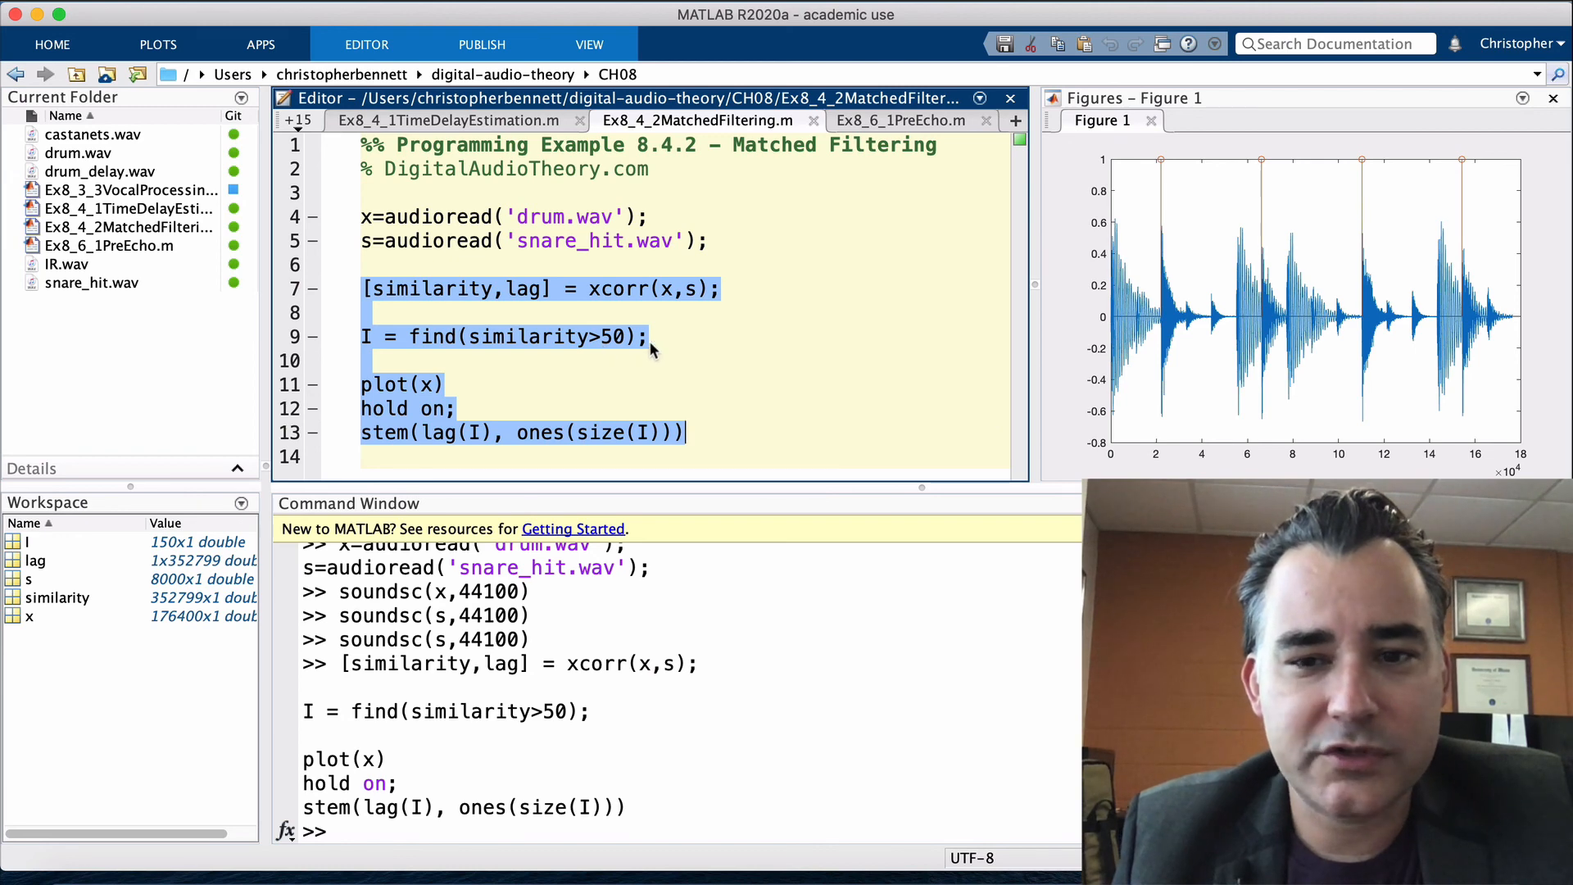